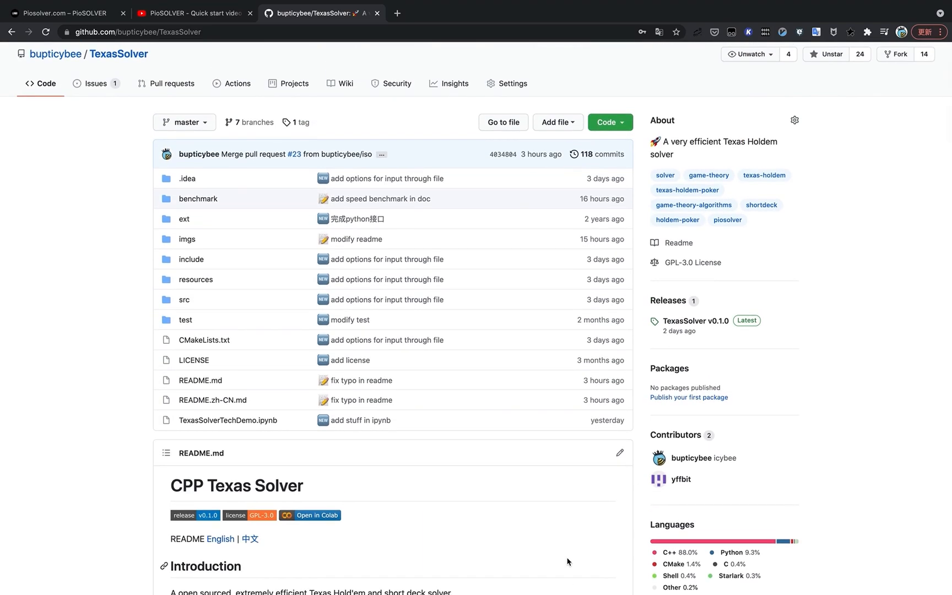
Step: Scroll down the current page, then switch to the PioSOLVER quick start video tab on YouTube
scroll(down, 3)
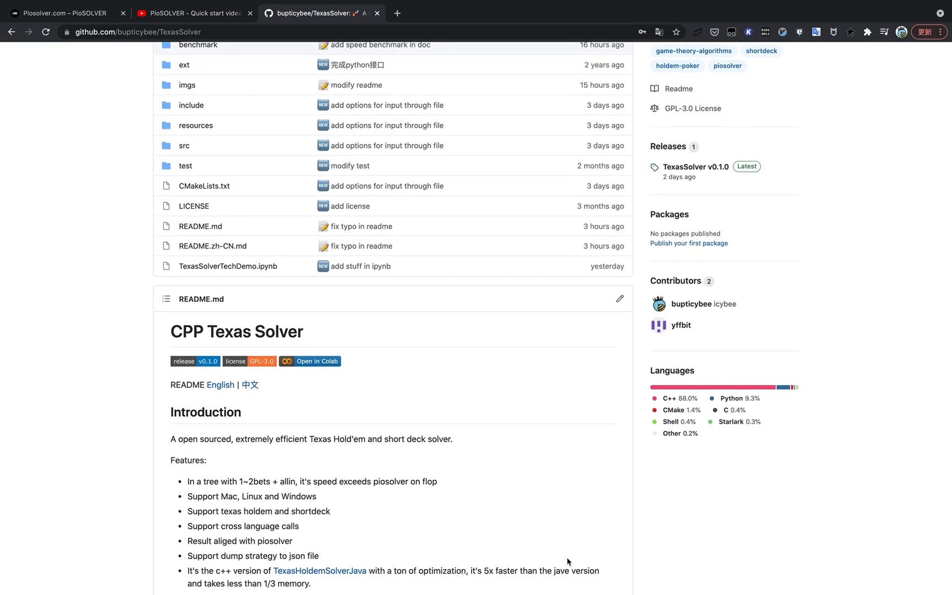
scroll(down, 3)
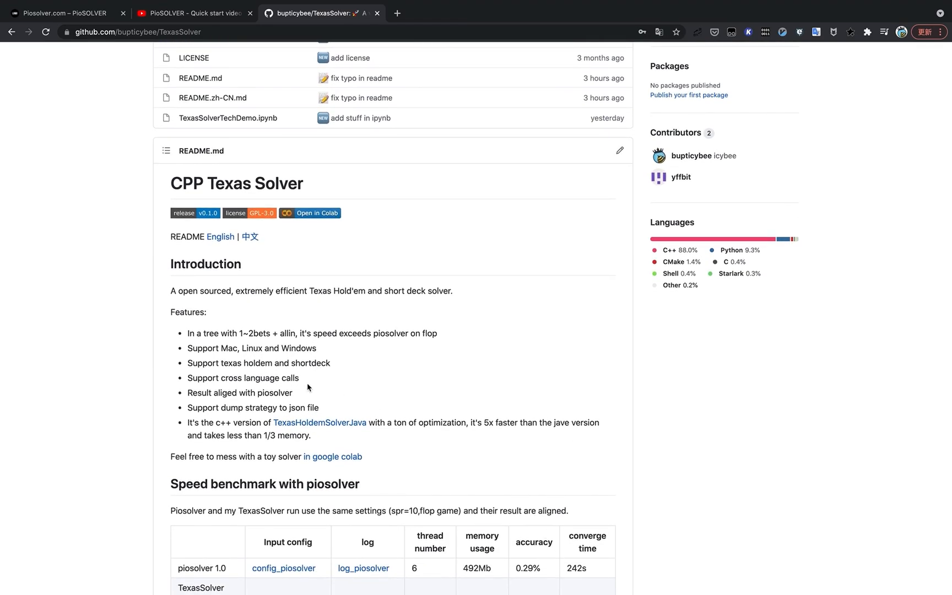
scroll(down, 3)
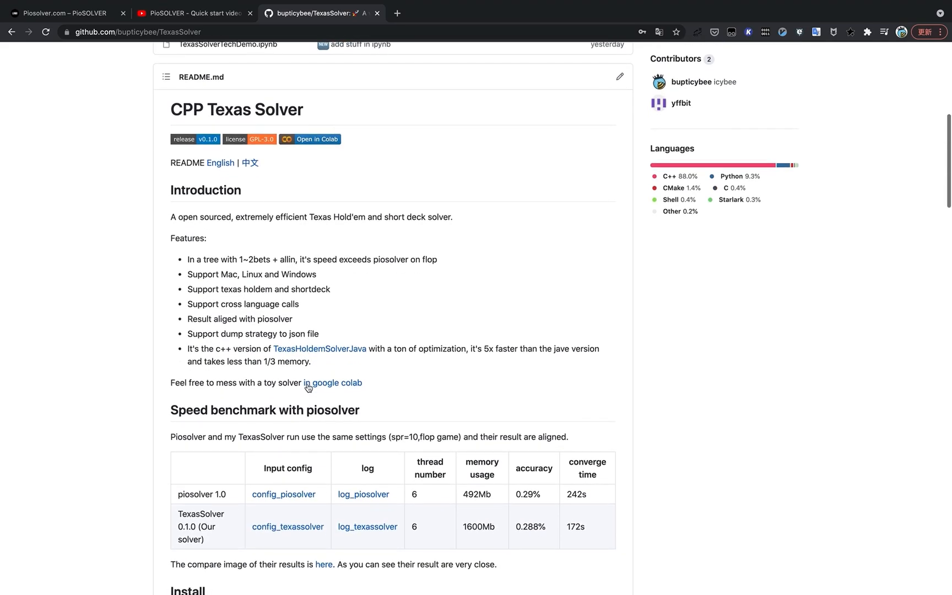
mouse_move(333, 382)
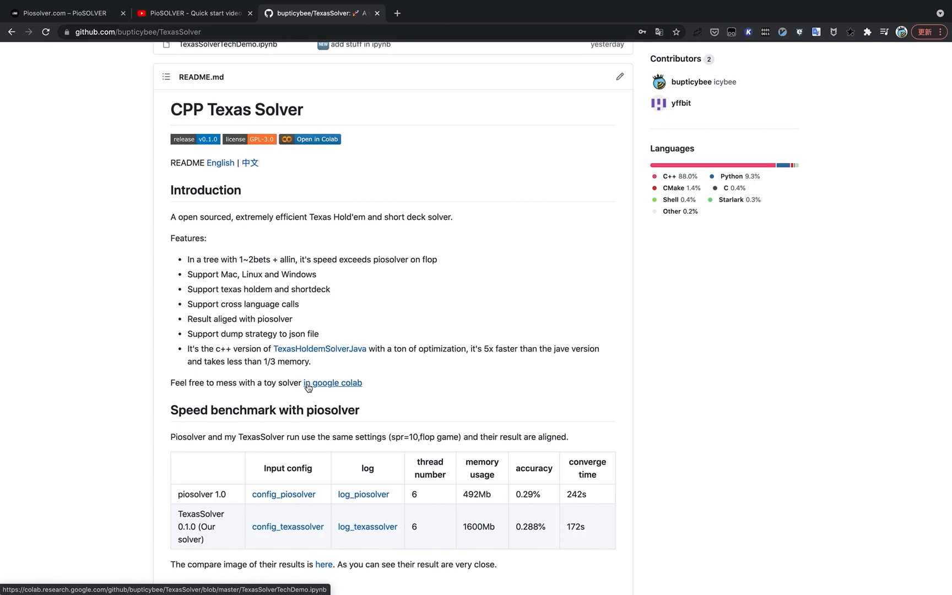
mouse_move(320, 348)
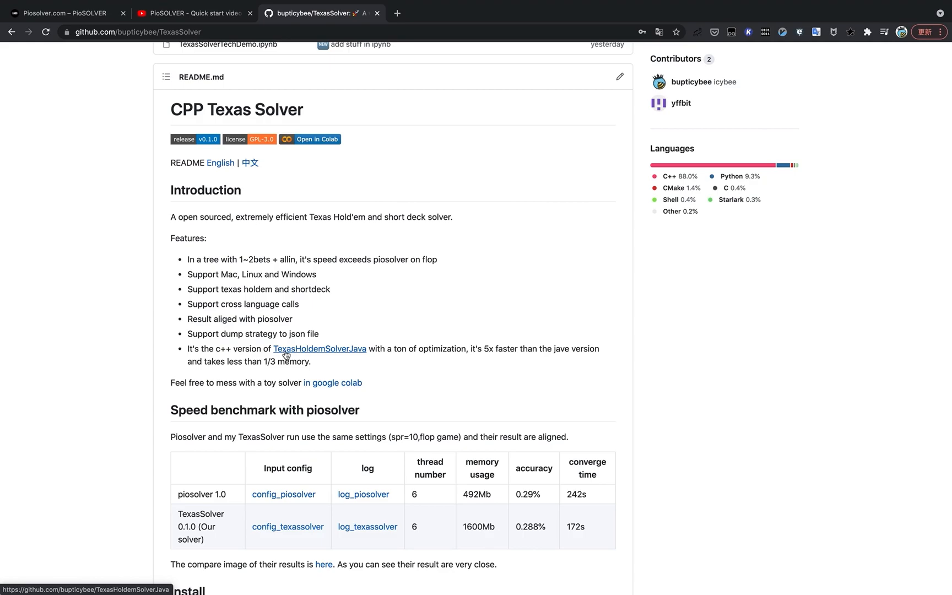
scroll(down, 3)
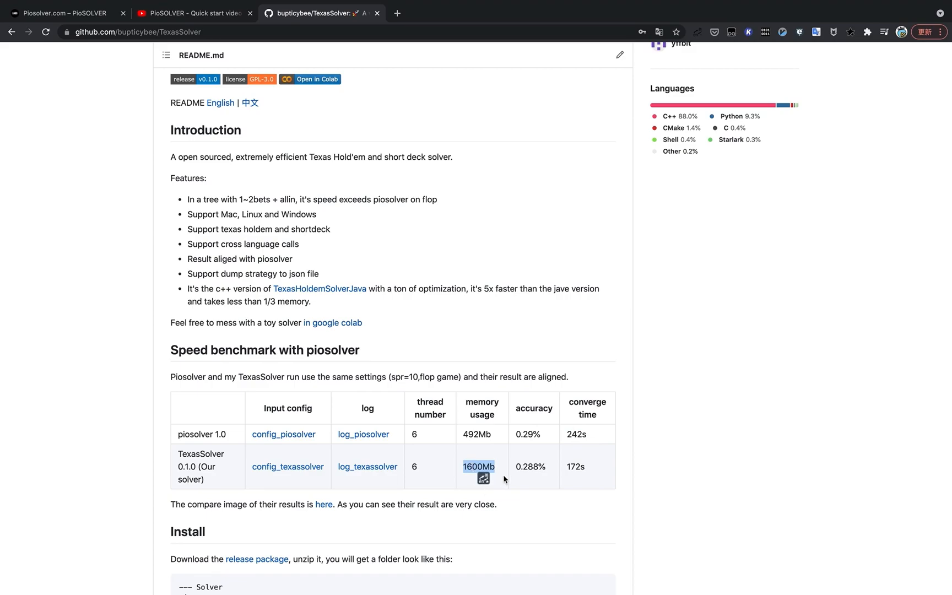
mouse_move(501, 476)
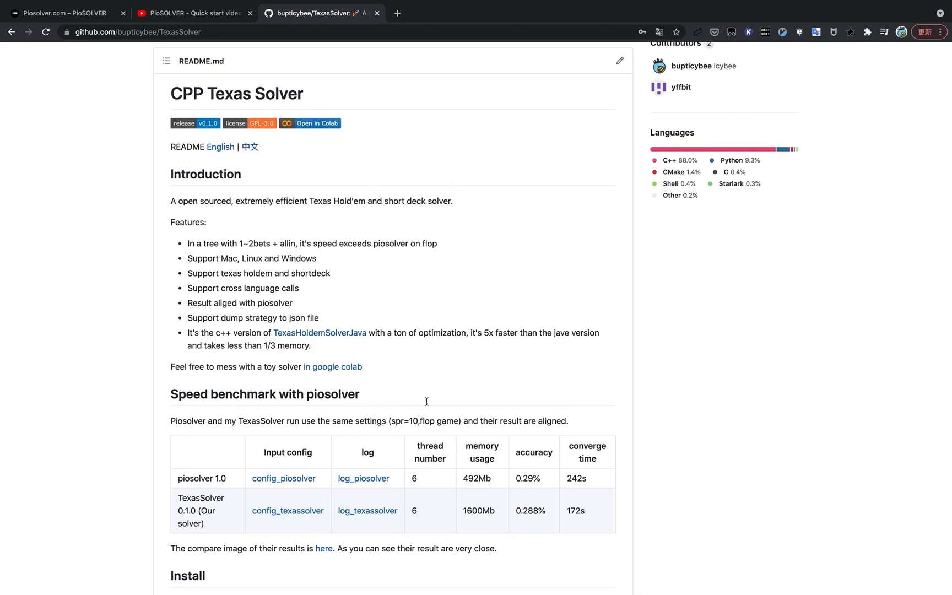
mouse_move(275, 185)
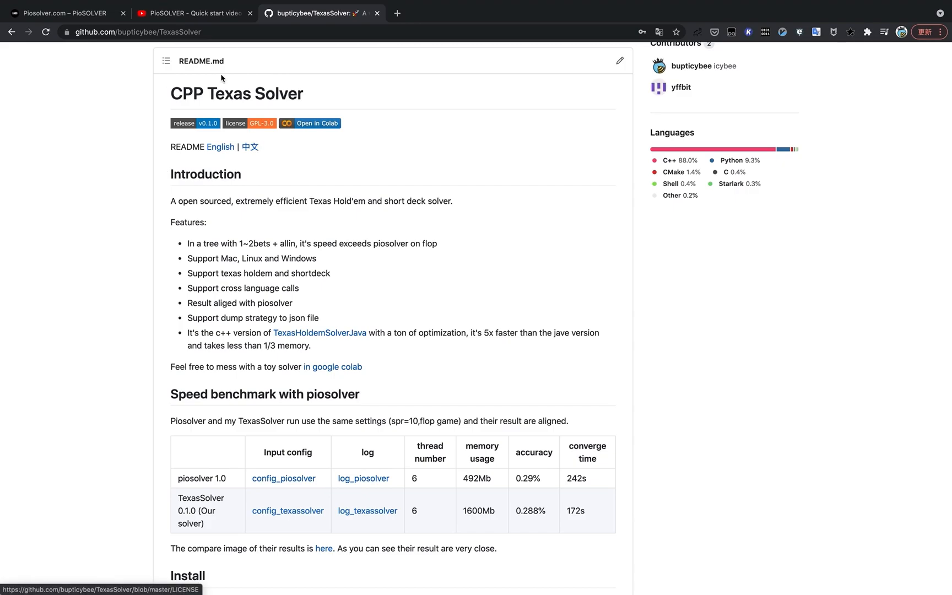
click(193, 13)
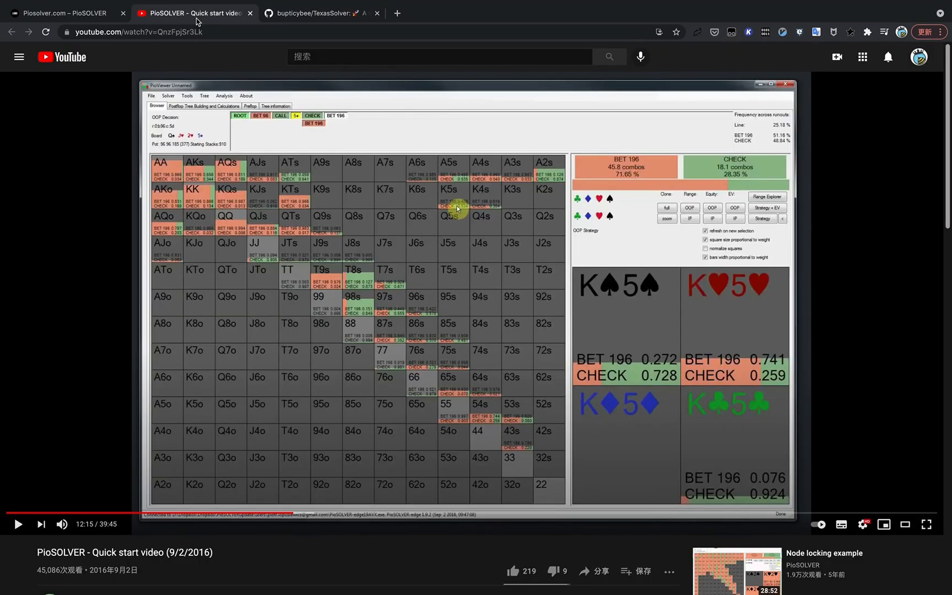
mouse_move(201, 110)
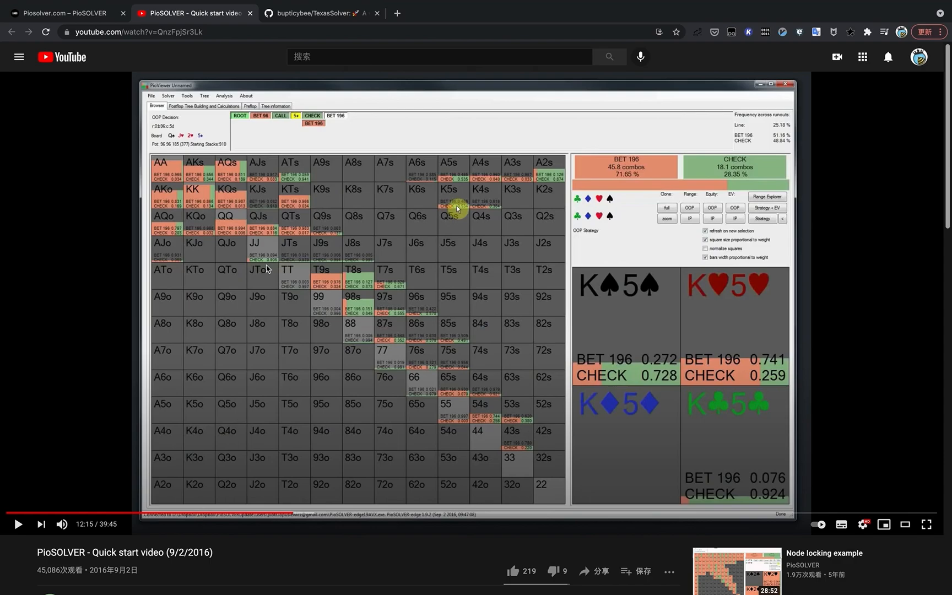
mouse_move(270, 150)
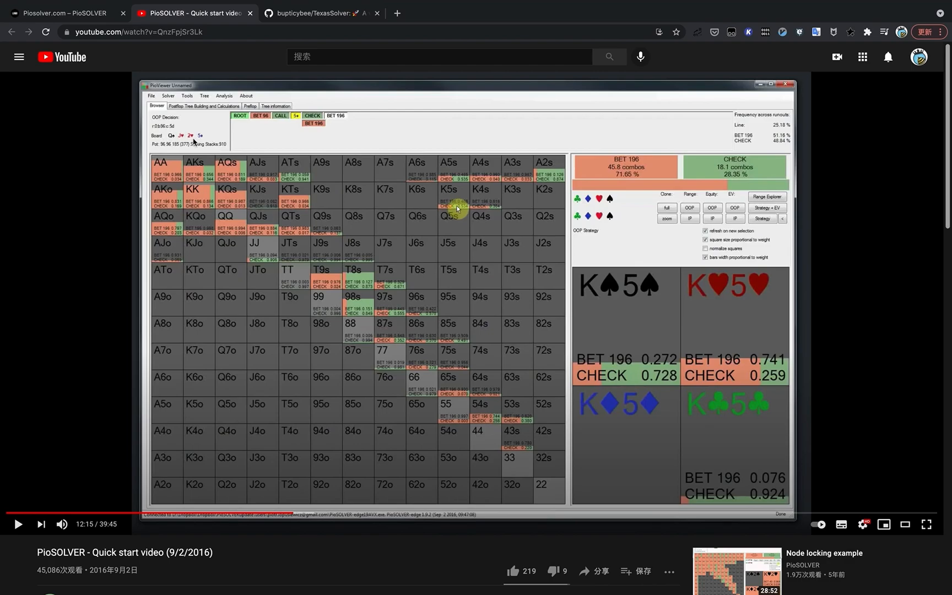
mouse_move(213, 140)
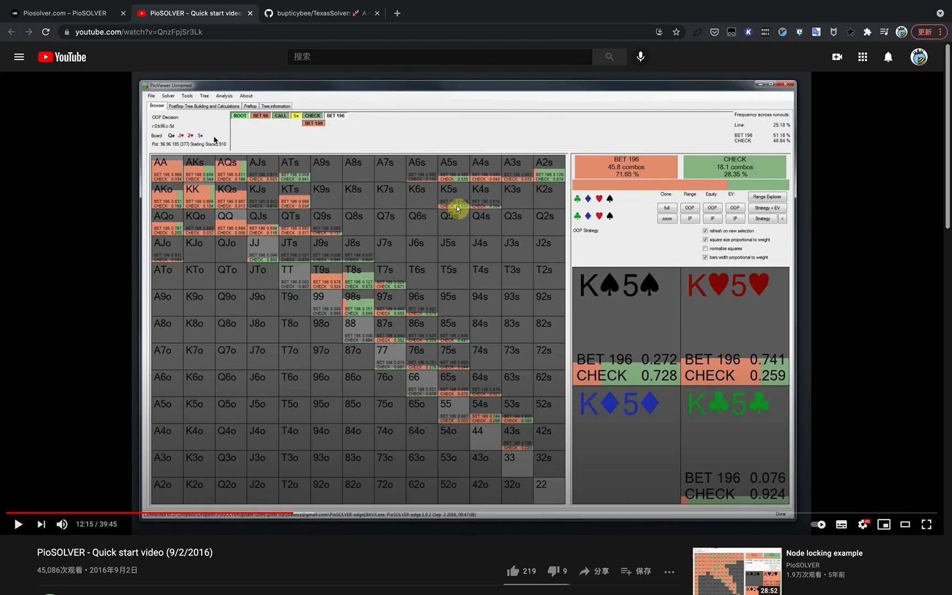
mouse_move(147, 135)
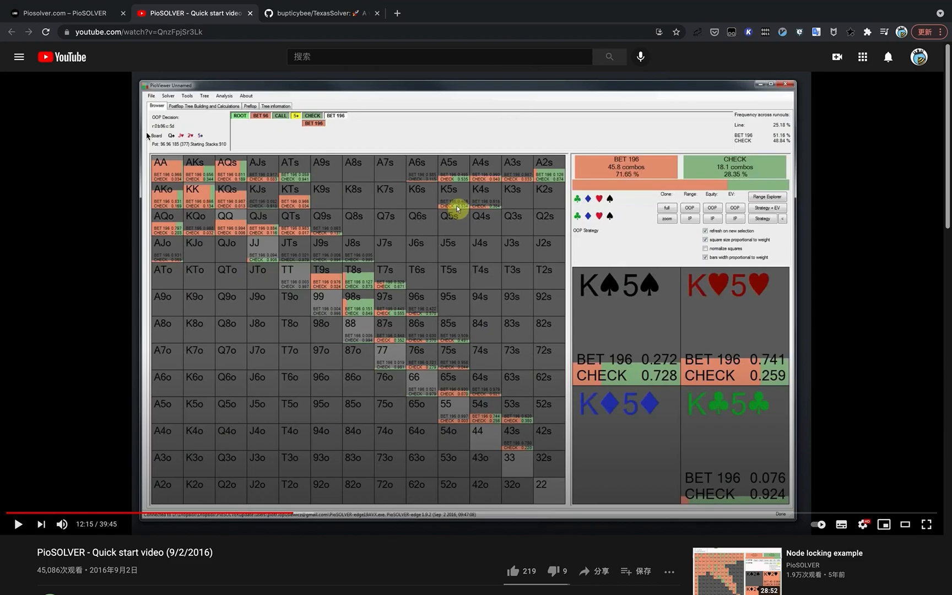
mouse_move(168, 137)
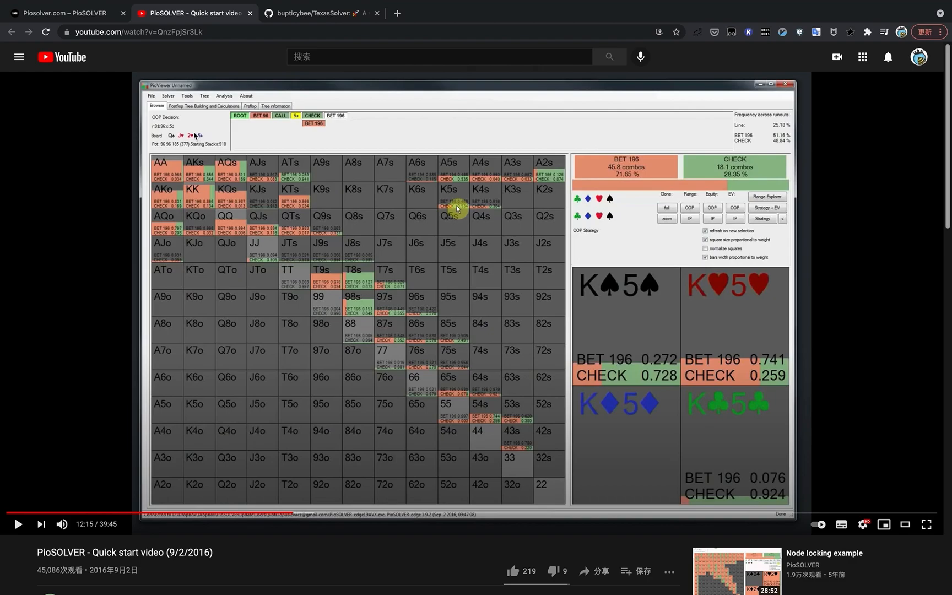
mouse_move(284, 320)
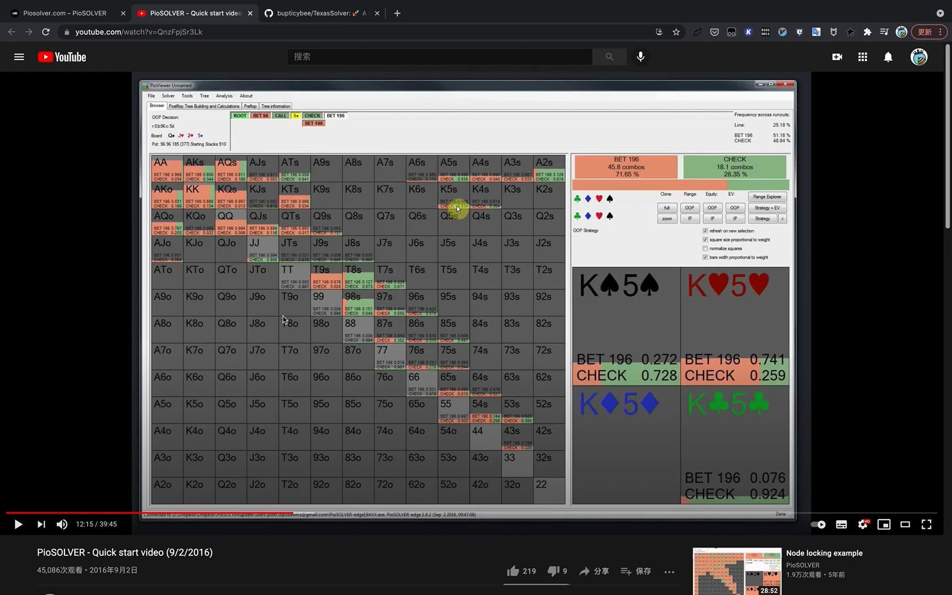
mouse_move(364, 297)
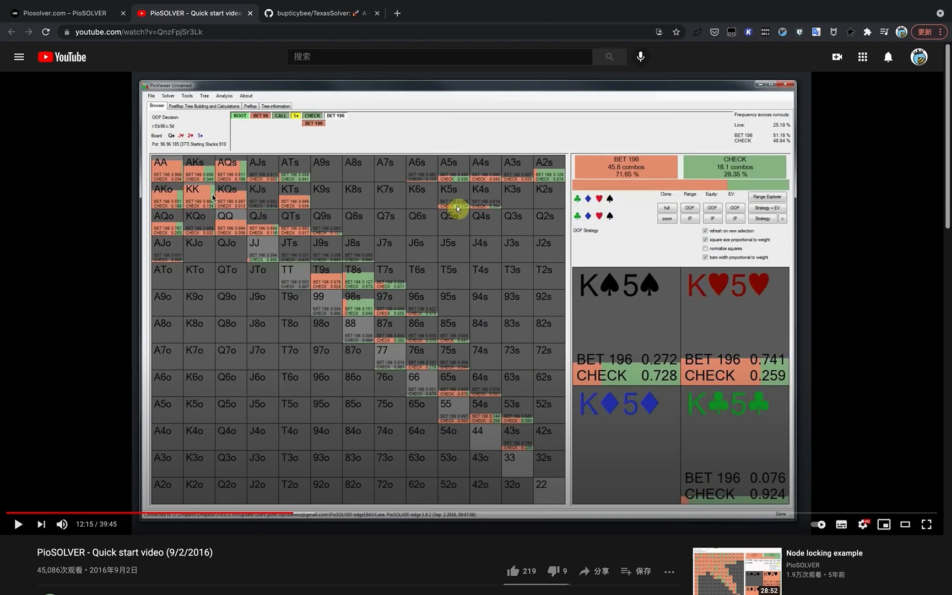
mouse_move(317, 255)
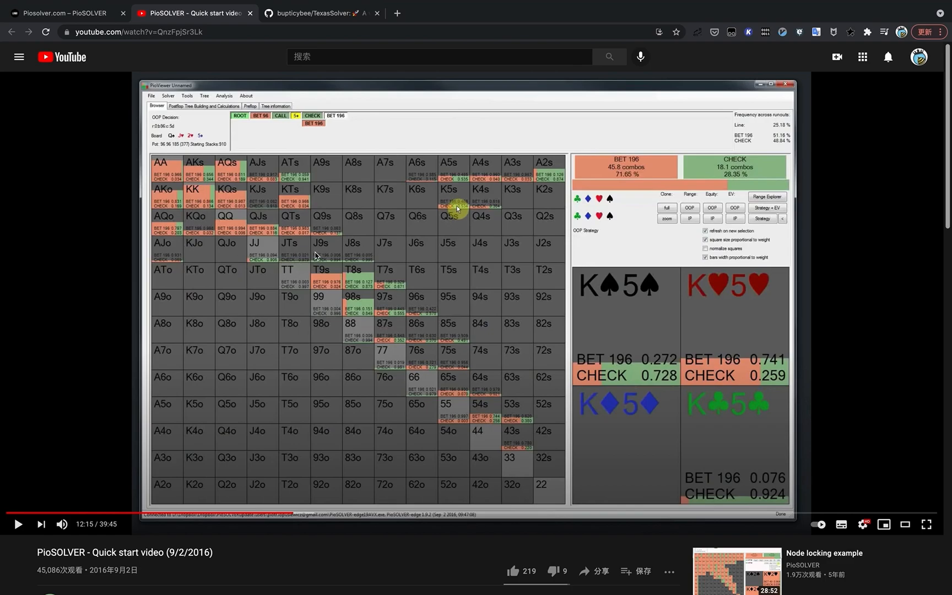
mouse_move(424, 382)
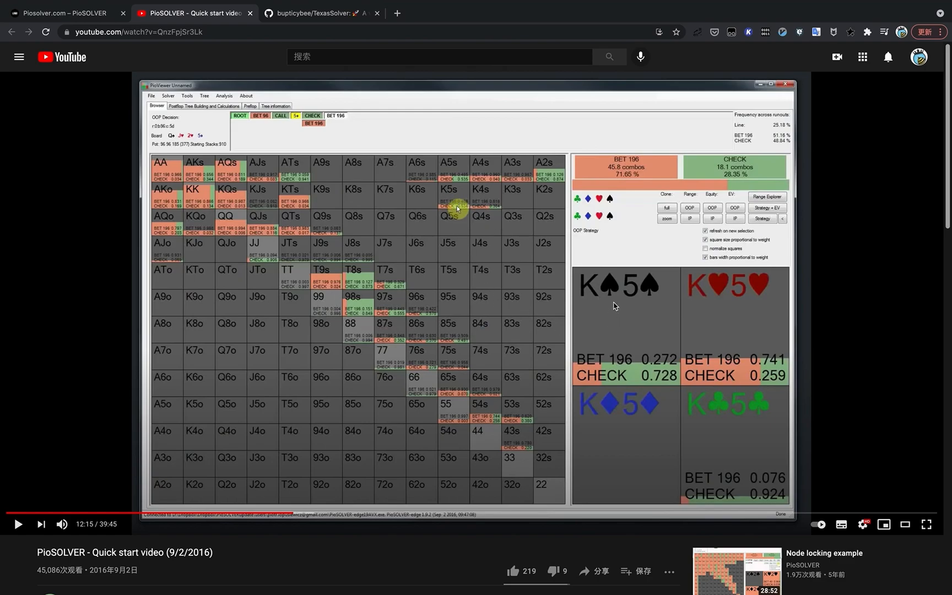
mouse_move(620, 327)
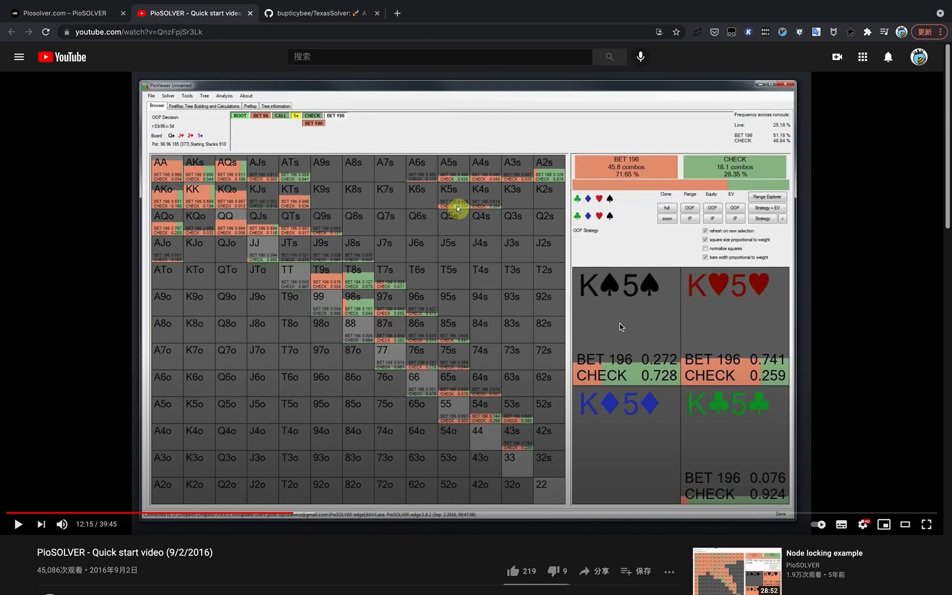
mouse_move(622, 365)
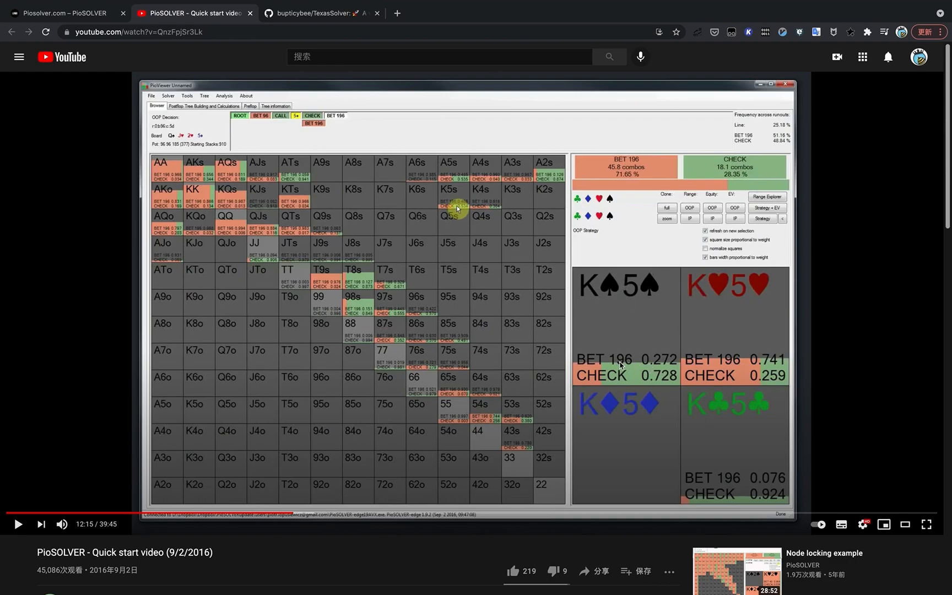
mouse_move(645, 364)
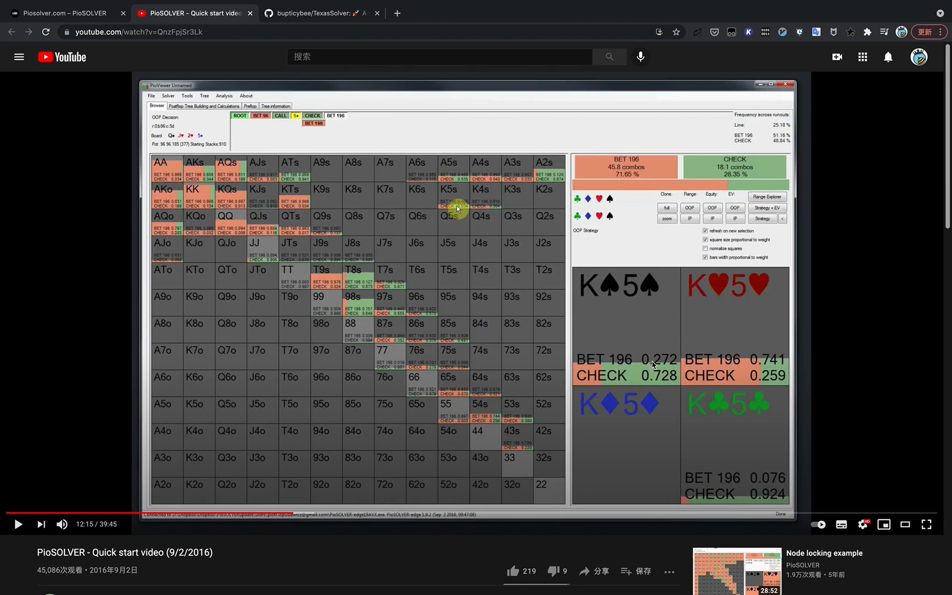
mouse_move(662, 379)
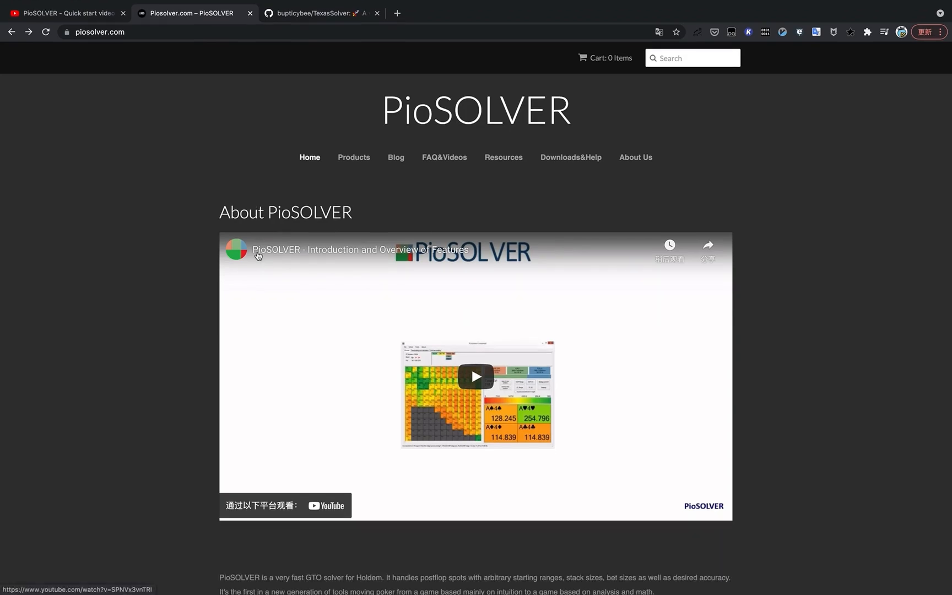
mouse_move(206, 363)
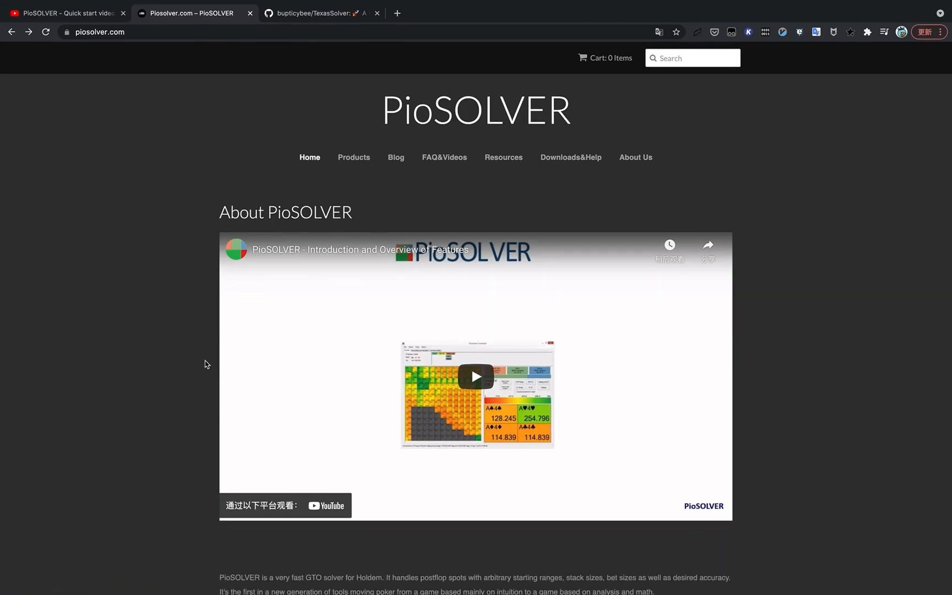
Step: Scroll the piosolver.com home page down past the intro video to the product price list
scroll(down, 3)
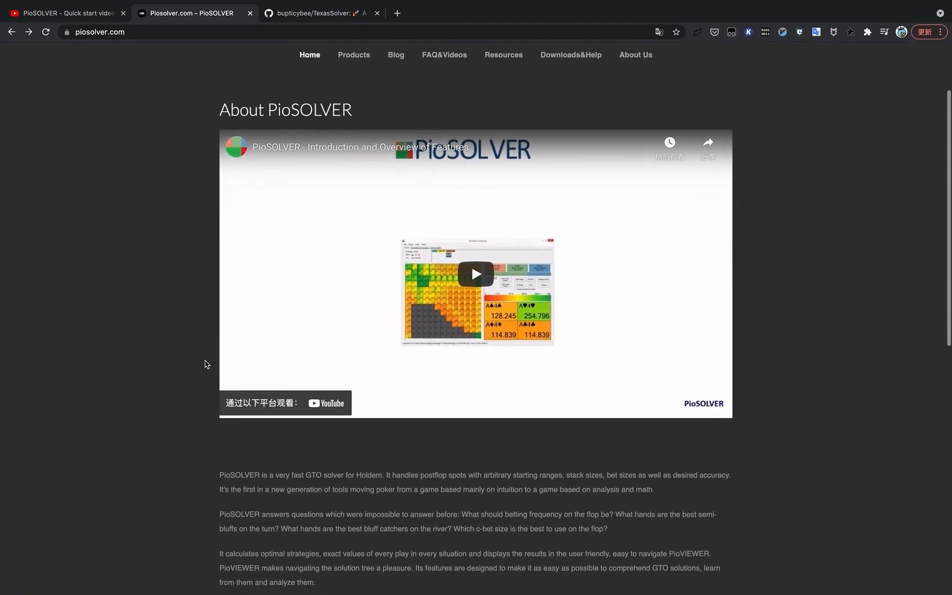
scroll(down, 3)
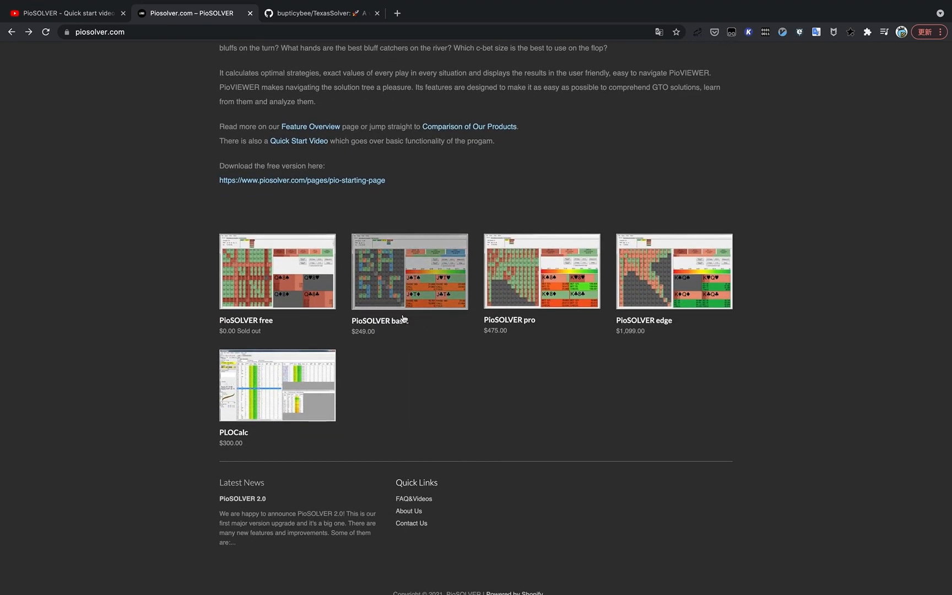
mouse_move(352, 335)
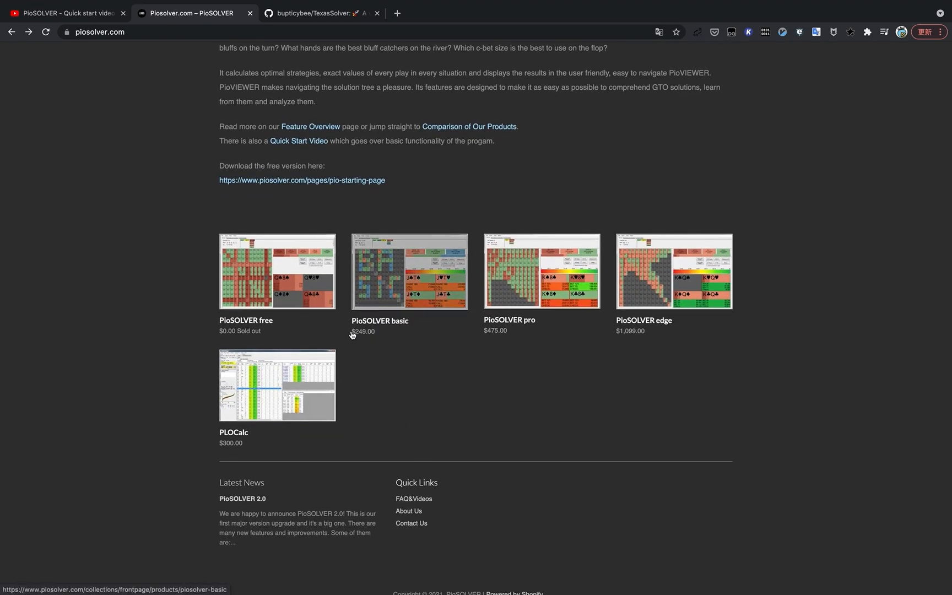
mouse_move(366, 338)
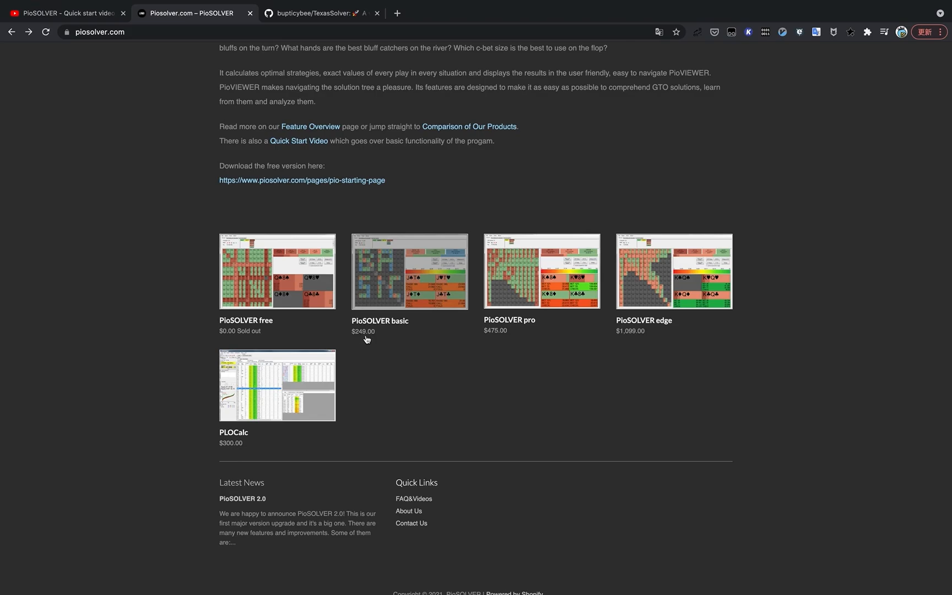
mouse_move(659, 334)
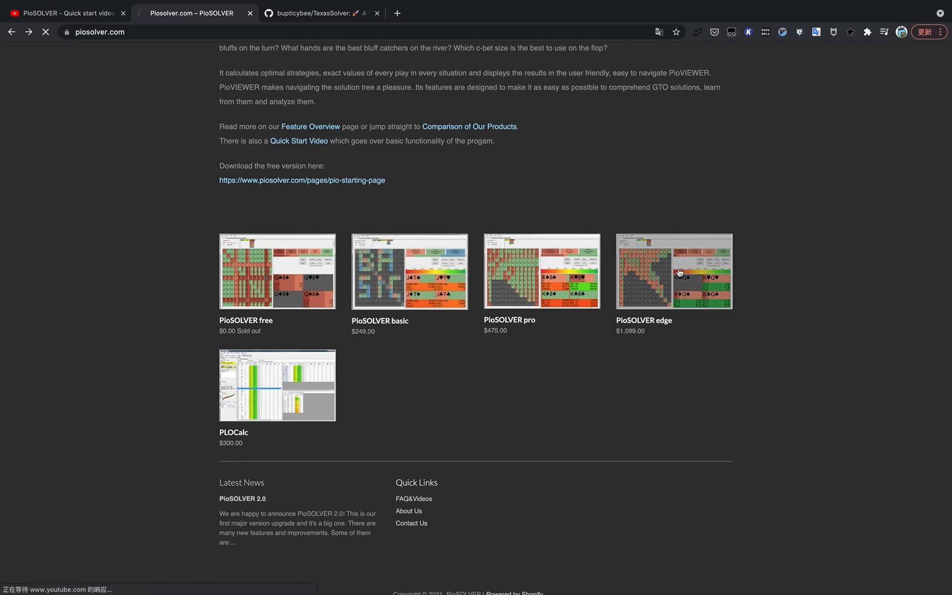
Step: View the PioSOLVER edge $1,099 product page, then return to the TexasSolver GitHub tab
click(673, 271)
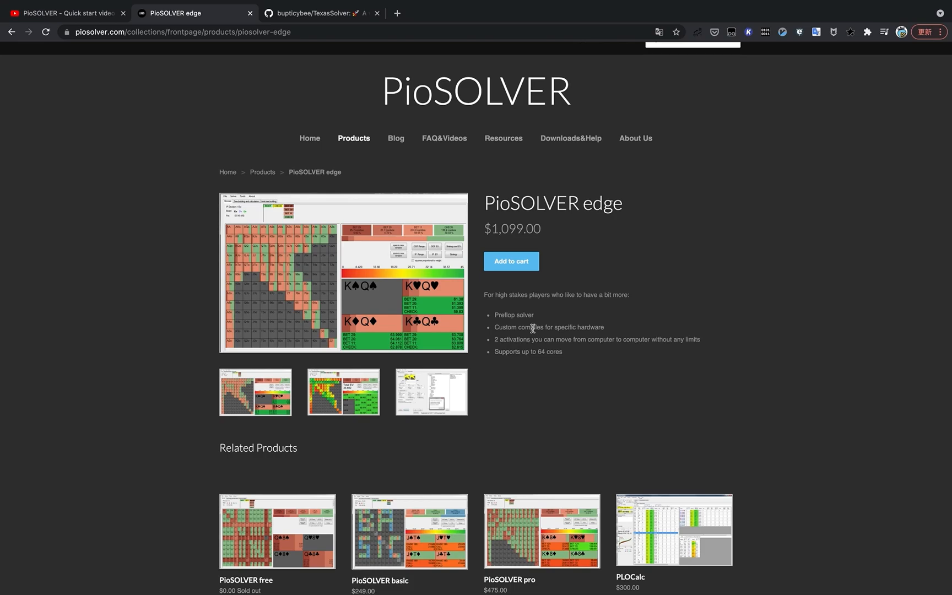
click(320, 14)
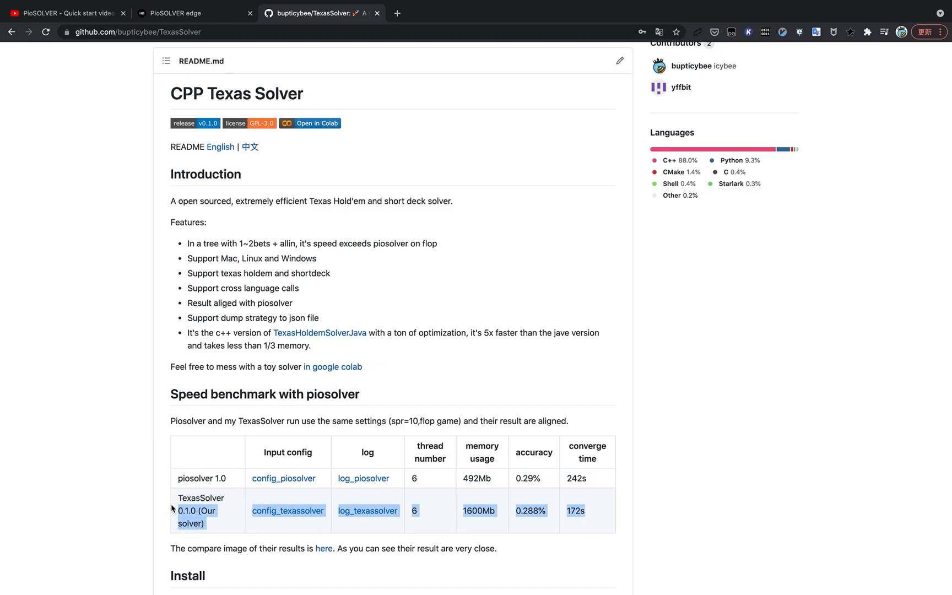
Step: Select the TexasSolver row in the README speed benchmark table (172s vs piosolver 242s)
double_click(201, 498)
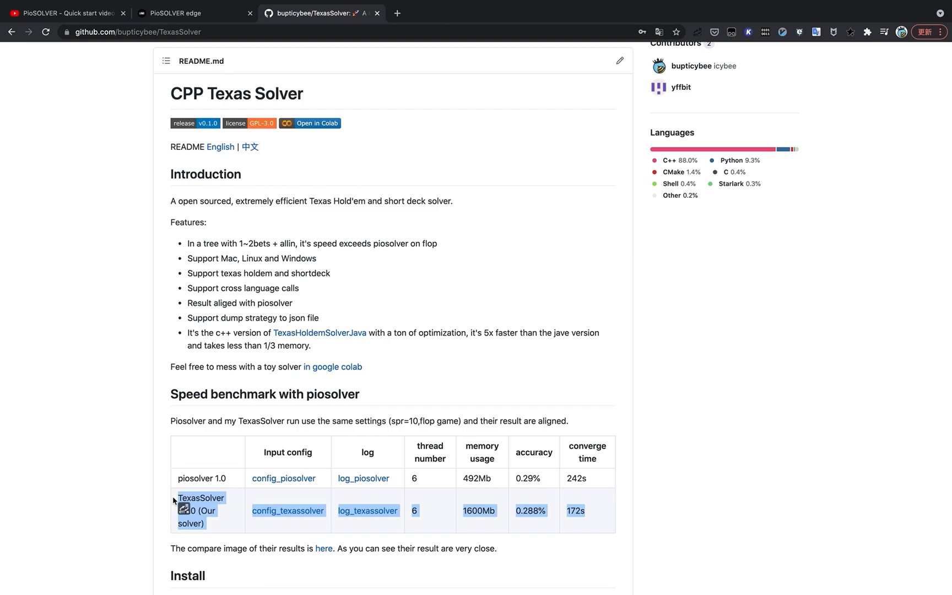
mouse_move(604, 514)
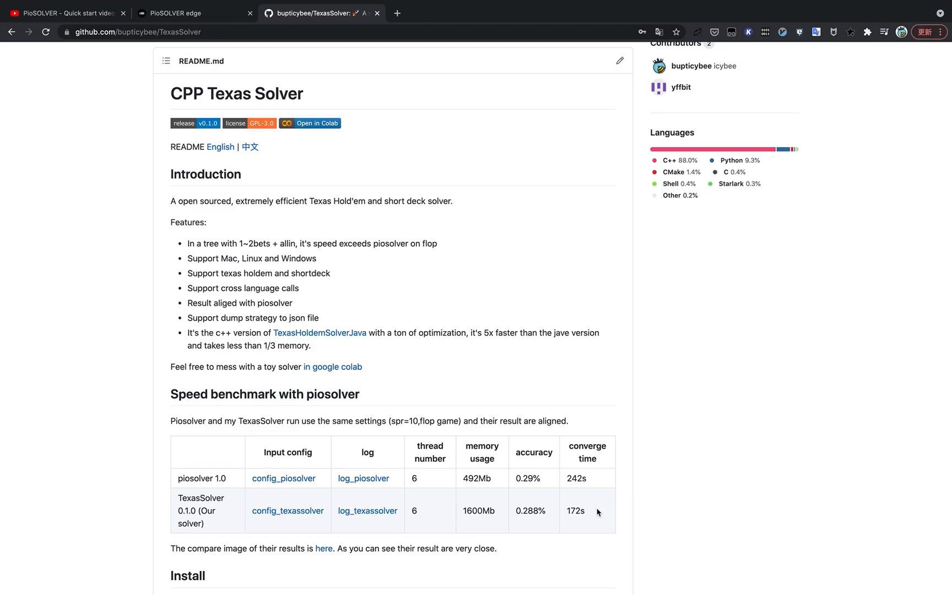
mouse_move(559, 397)
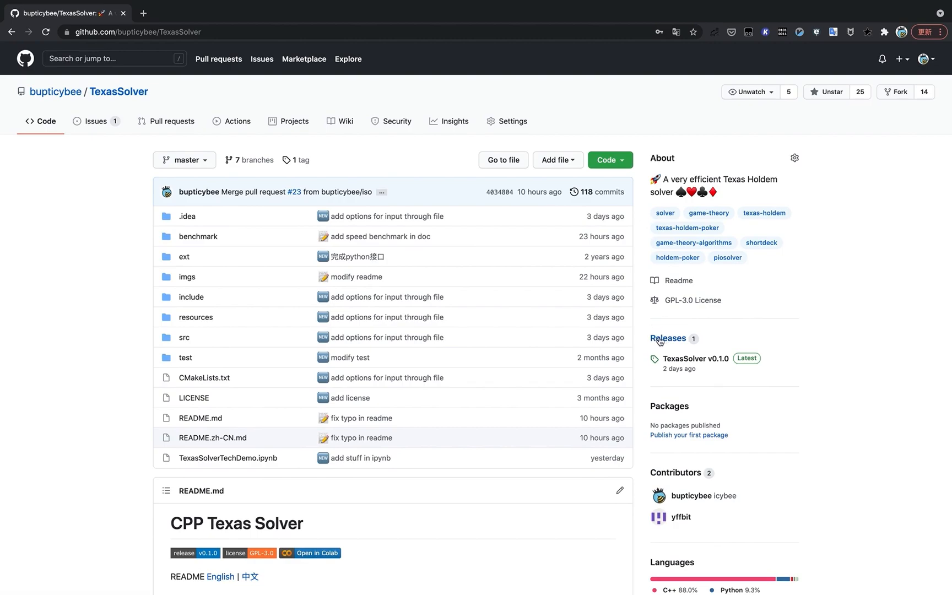
mouse_move(667, 339)
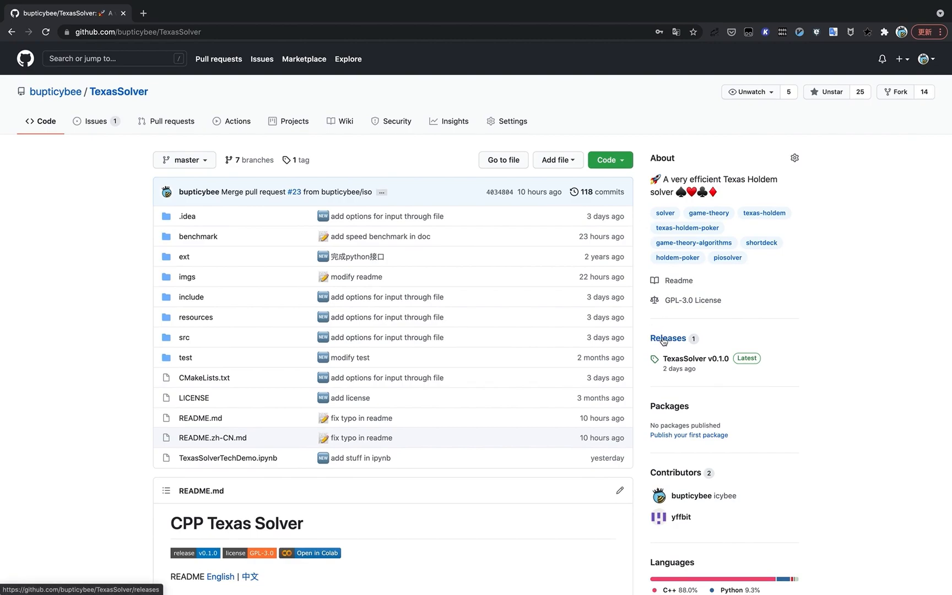
Step: Go to the TexasSolver v0.1.0 release page listing Linux, MacOs and Windows zip assets
click(668, 339)
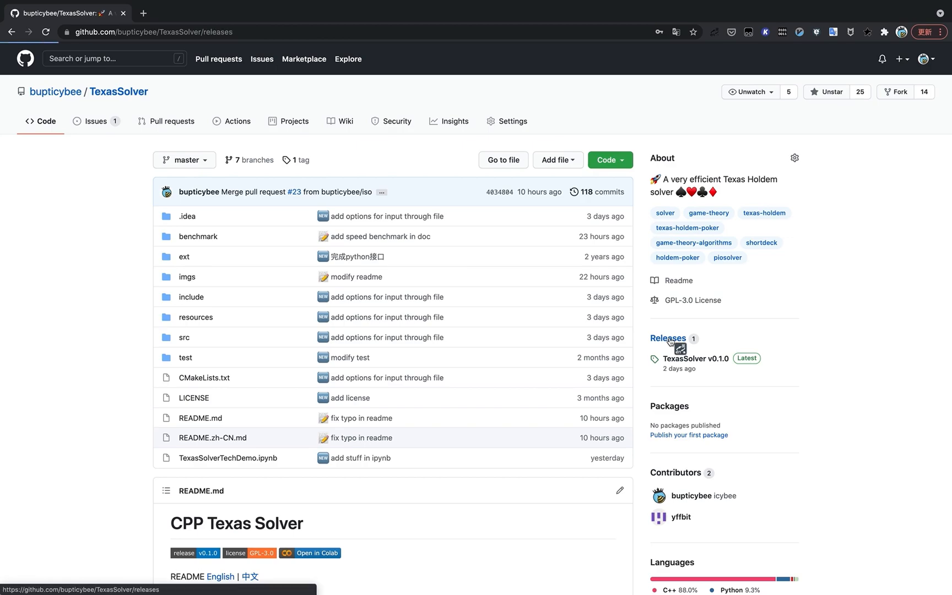
click(668, 338)
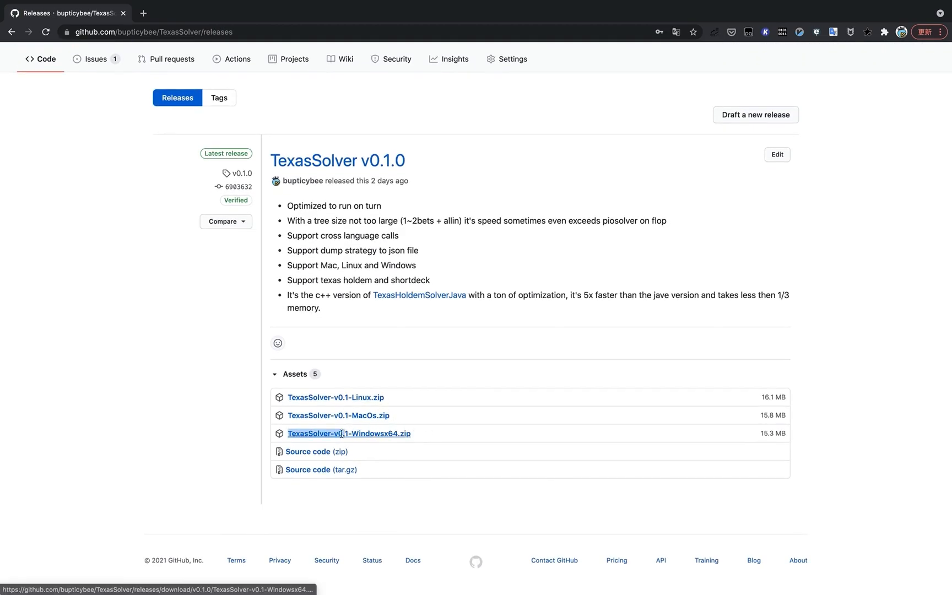
mouse_move(436, 433)
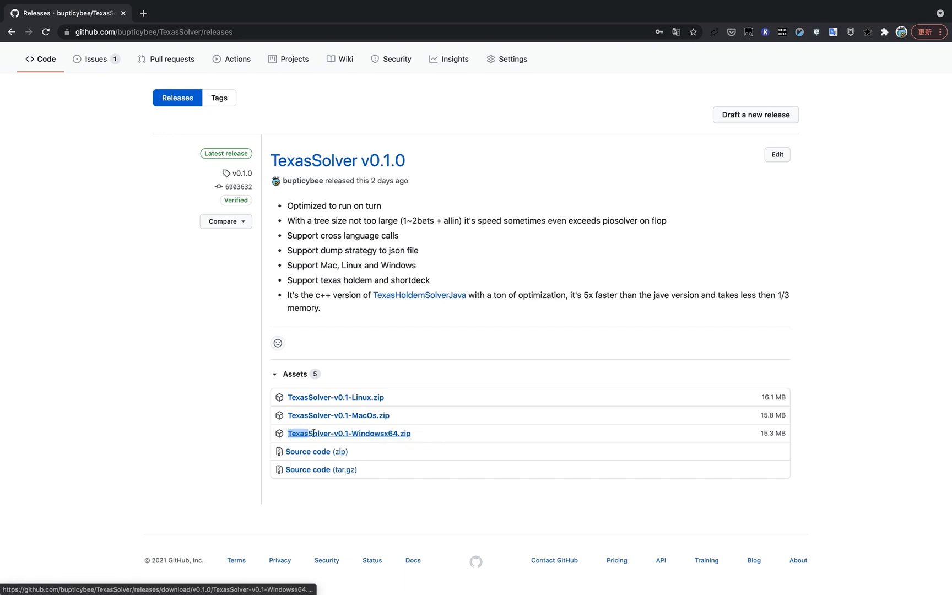
mouse_move(430, 419)
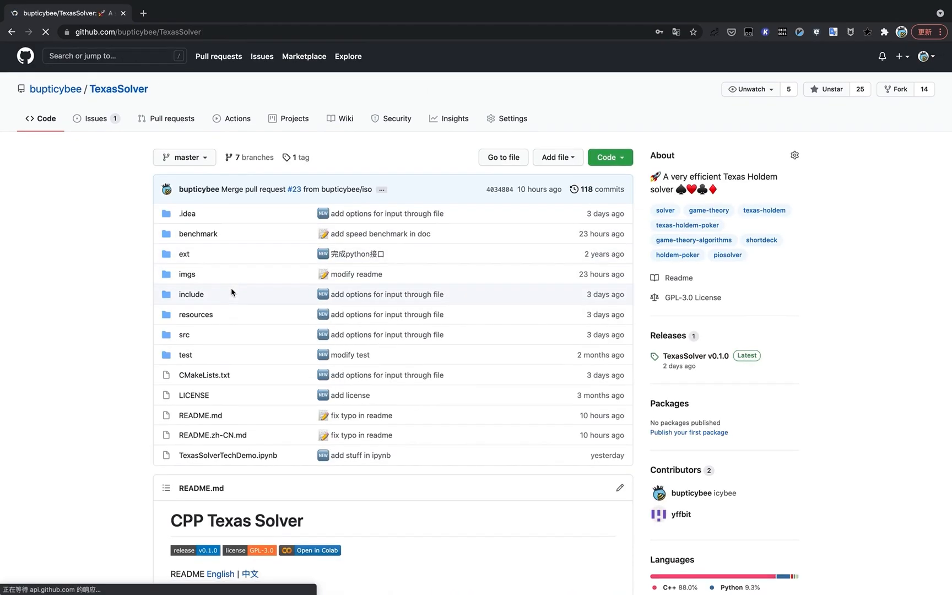
Step: Find the README's 'in google colab' demo link and launch it in a new browser tab
scroll(down, 3)
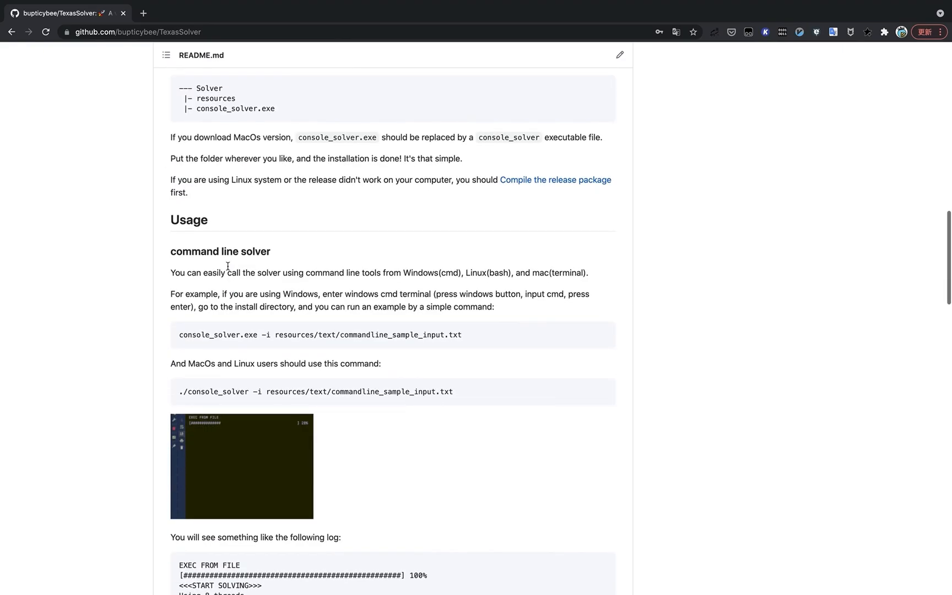
mouse_move(168, 219)
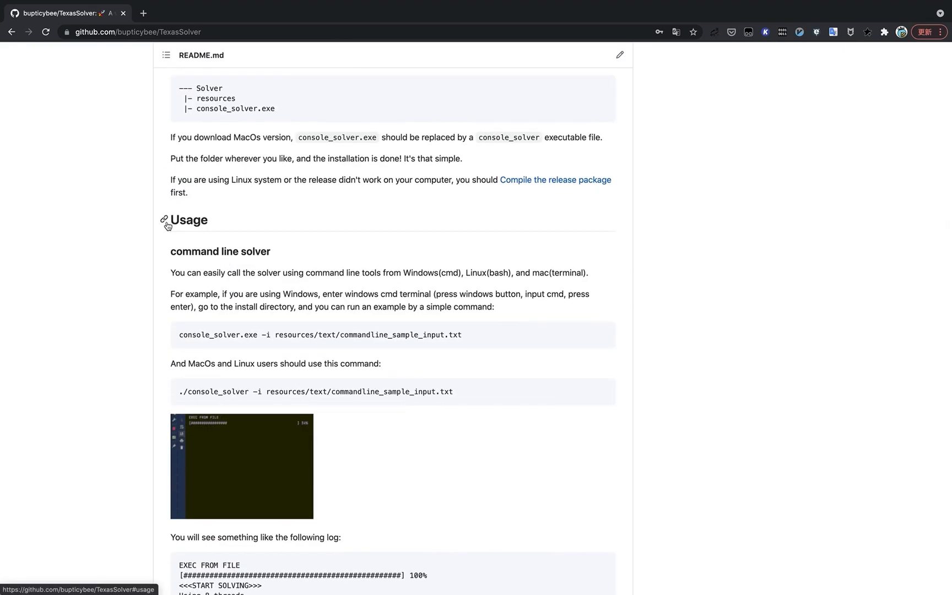
scroll(down, 3)
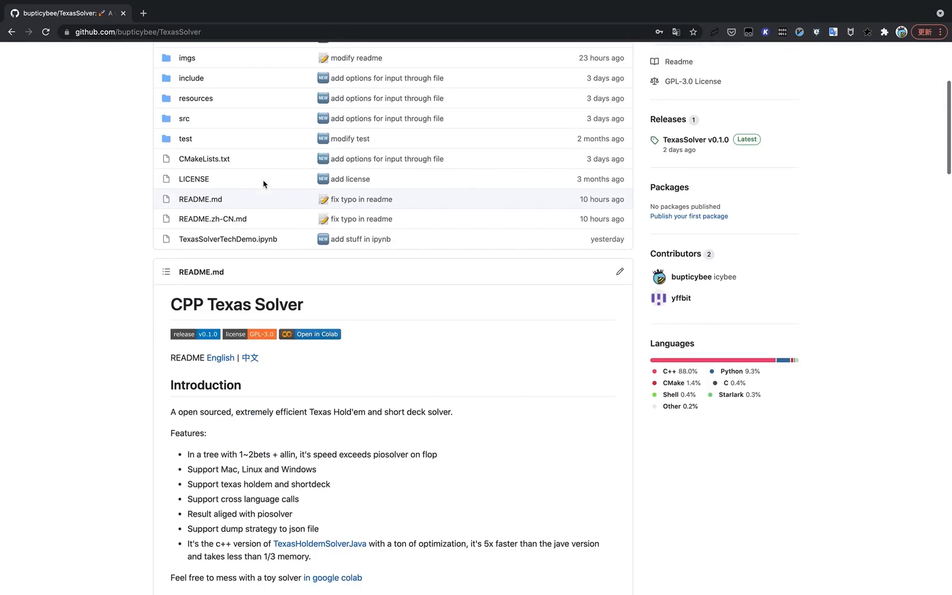
scroll(down, 3)
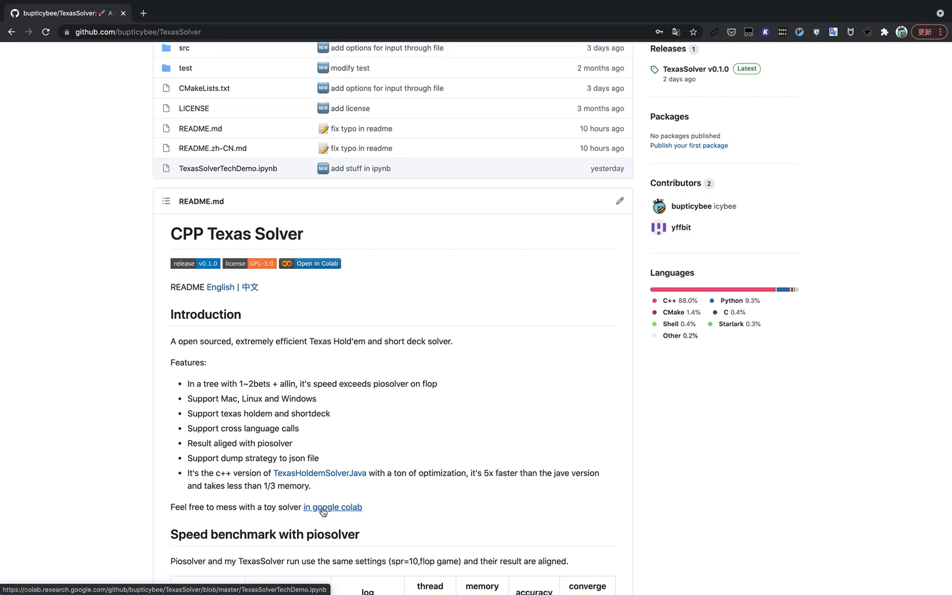
drag(172, 507, 362, 507)
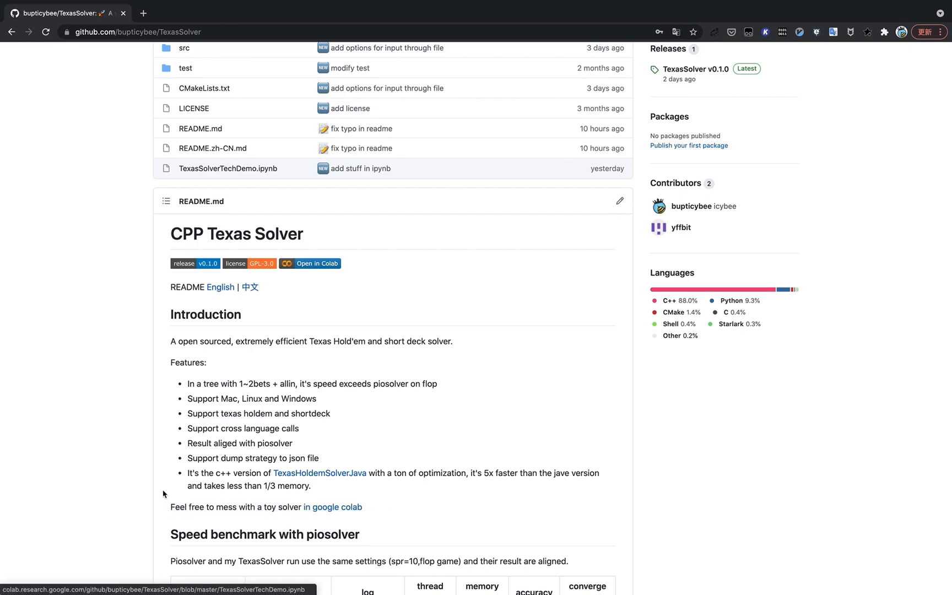
mouse_move(398, 504)
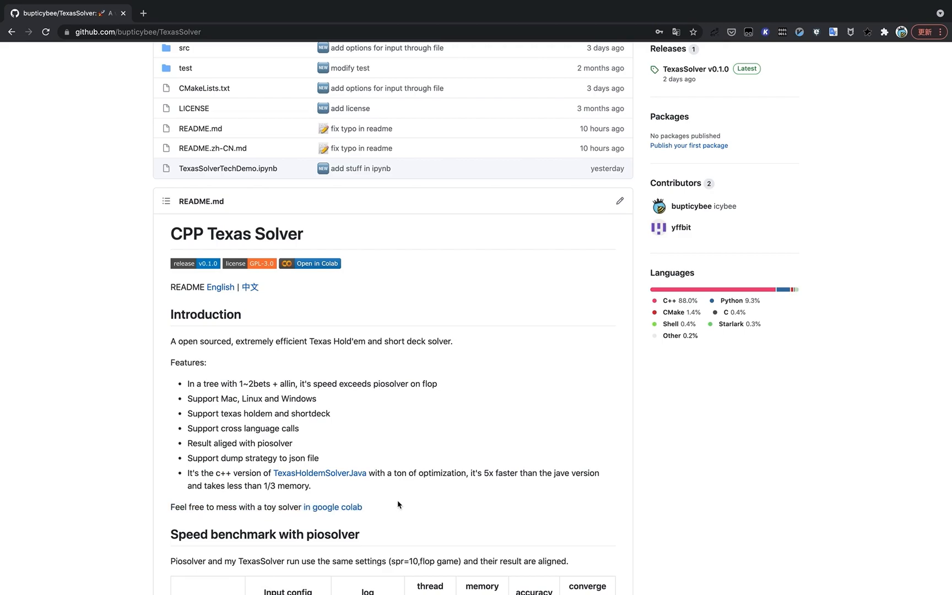
right_click(341, 507)
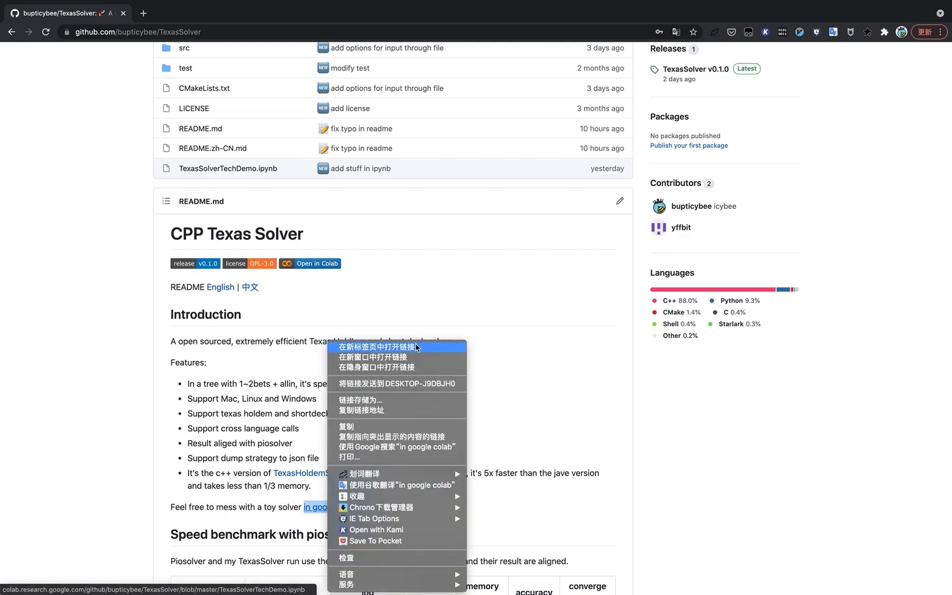
click(378, 347)
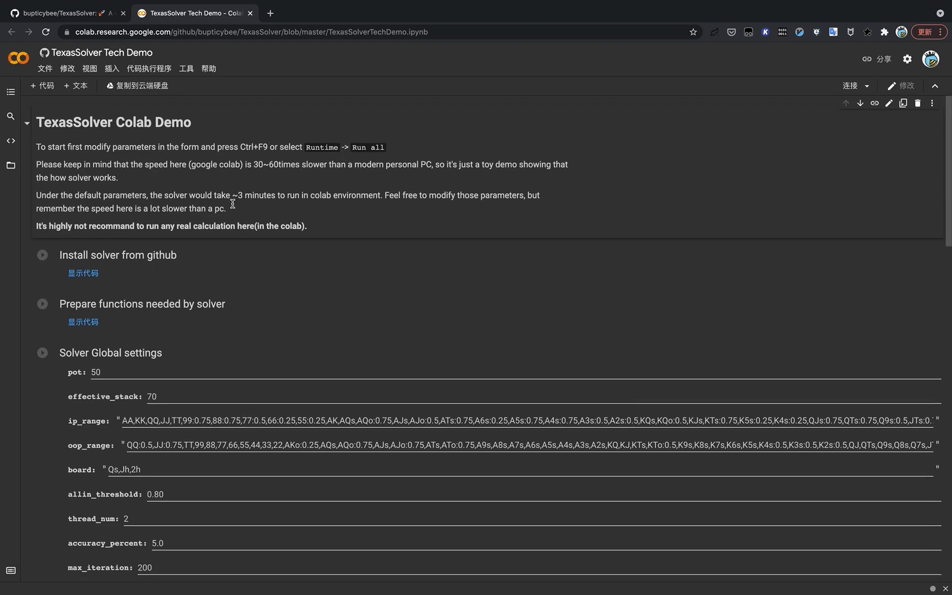
Step: Scroll through the notebook's solver global, range, flop and turn settings (pot 50, board Qs,Jh,2h)
scroll(down, 3)
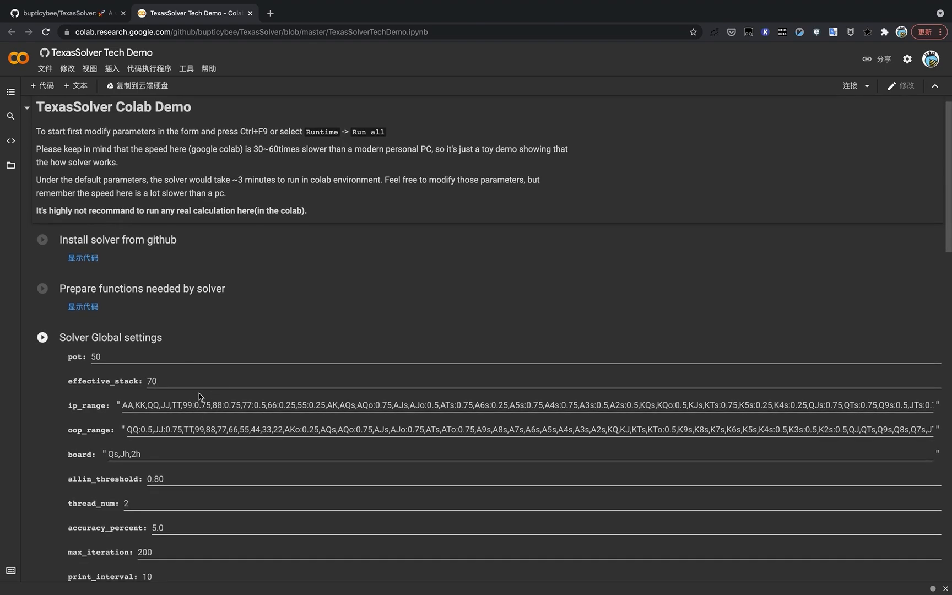
scroll(down, 3)
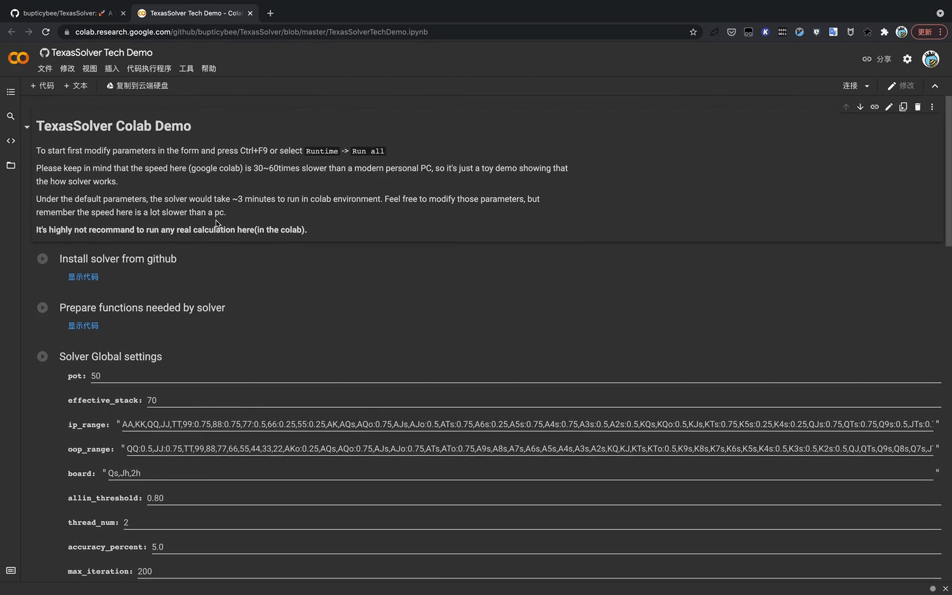
scroll(down, 3)
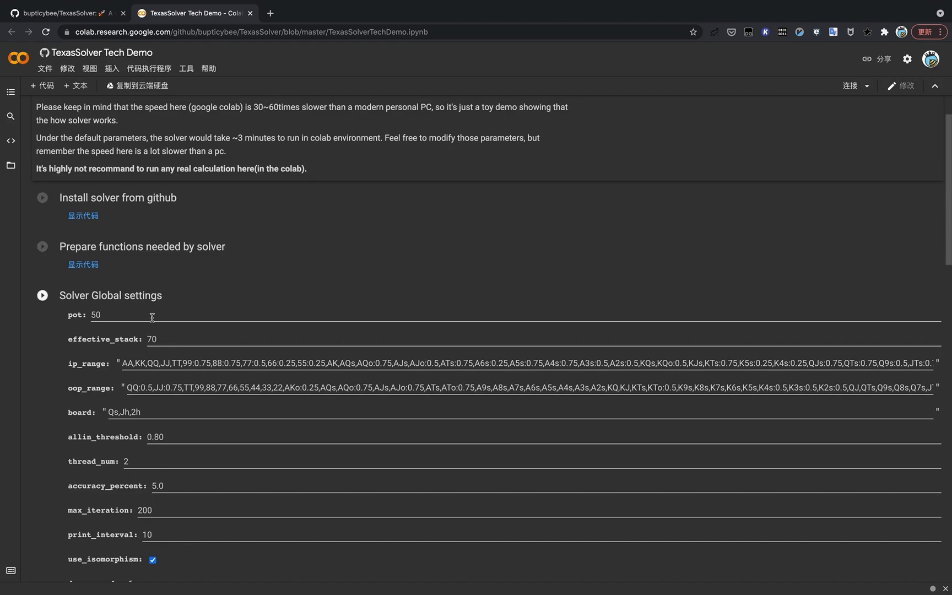
scroll(down, 3)
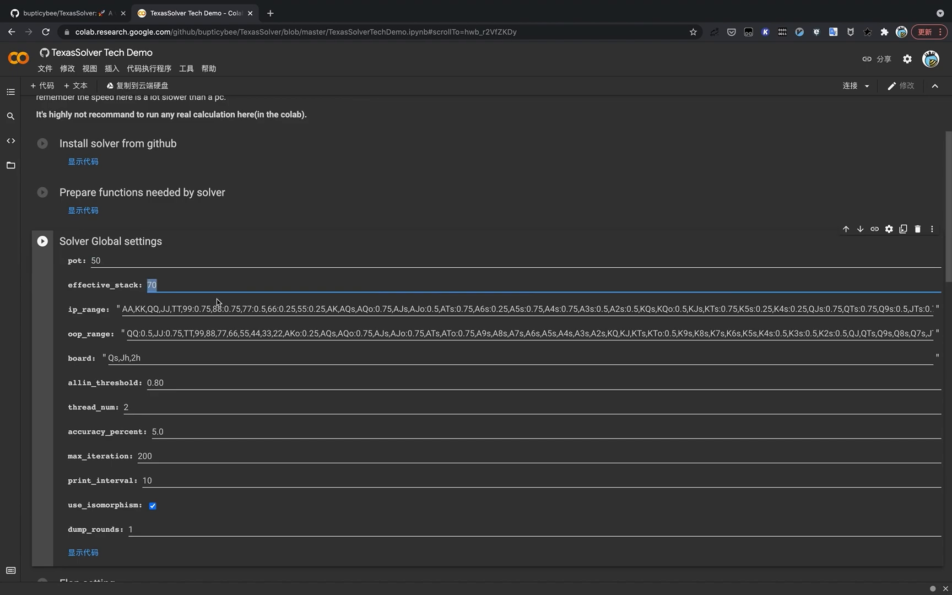
click(212, 334)
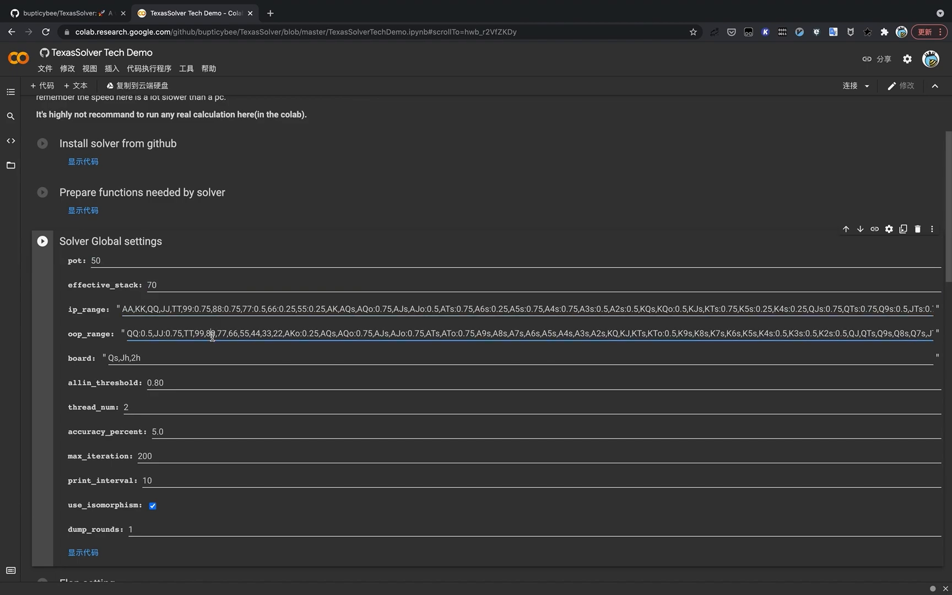
scroll(down, 3)
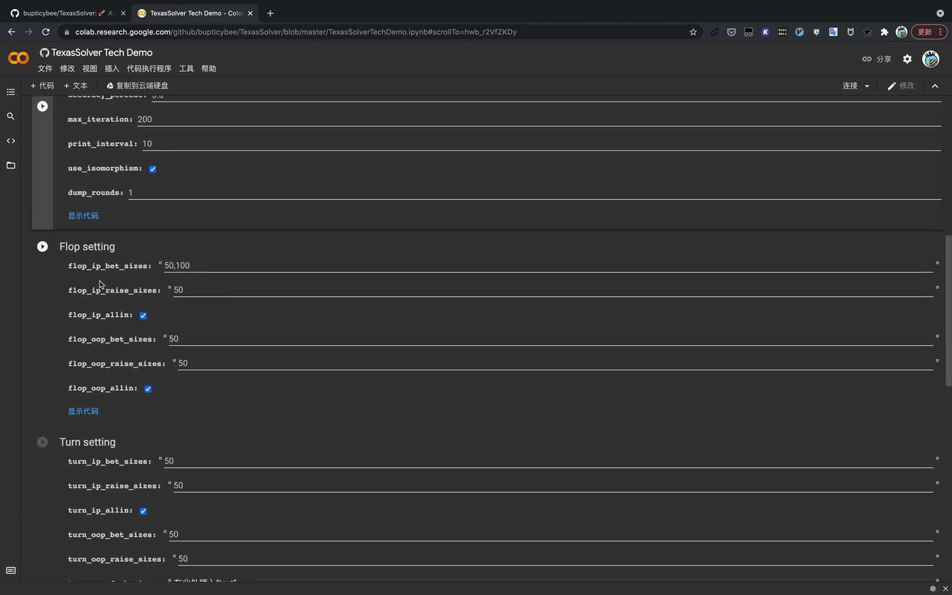
scroll(down, 3)
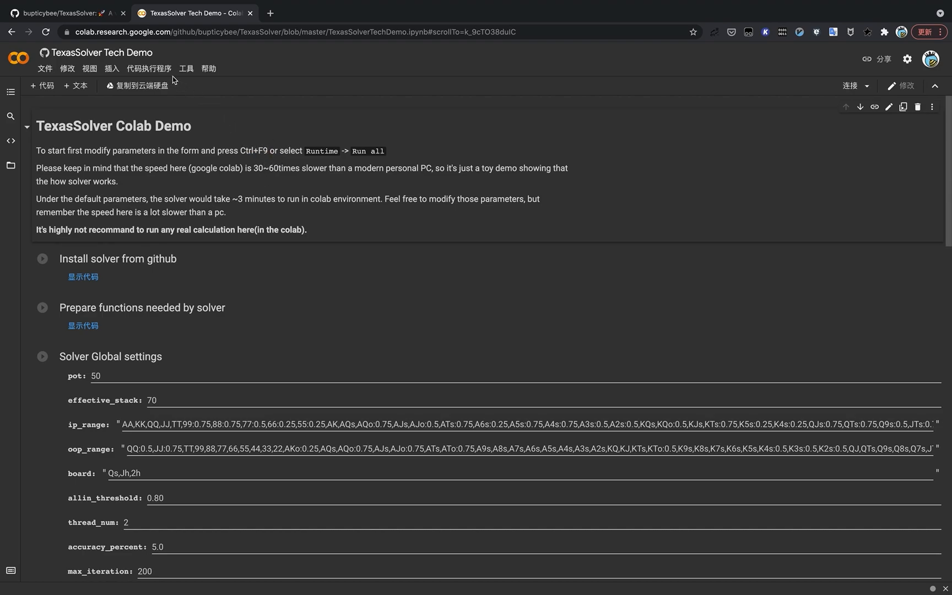
mouse_move(149, 68)
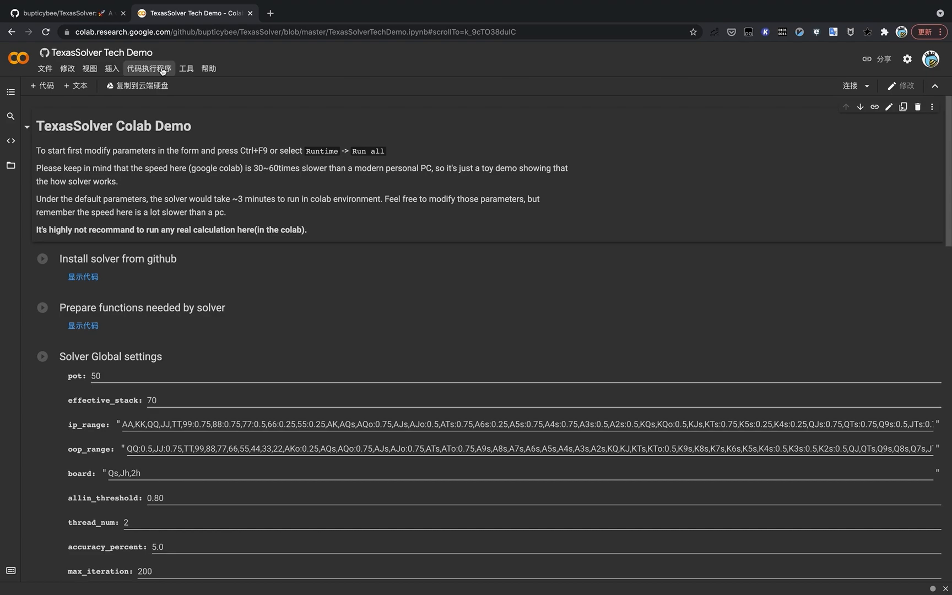
Step: Run all notebook cells, accepting the not-authored-by-Google warning, and reveal the install solver code
click(147, 67)
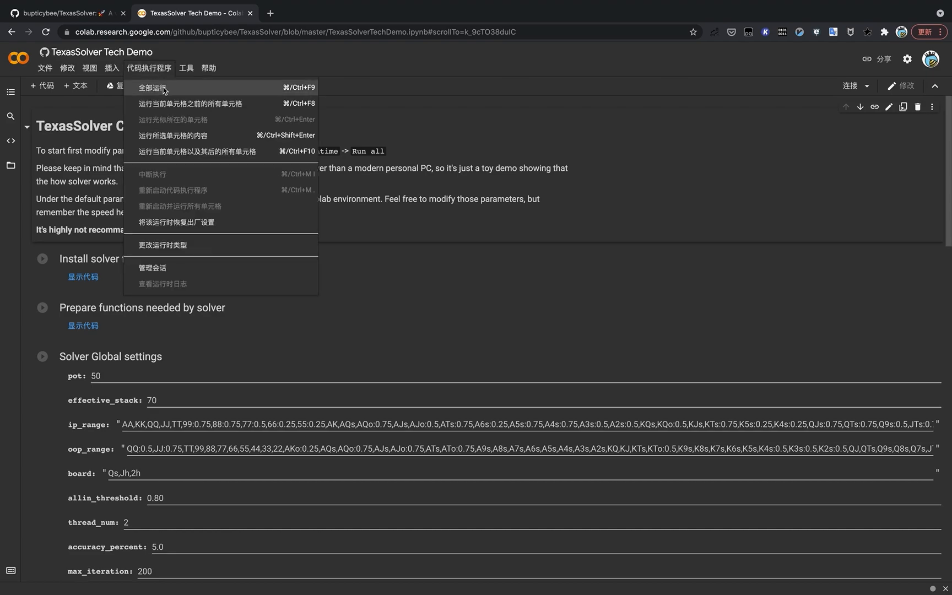
click(152, 87)
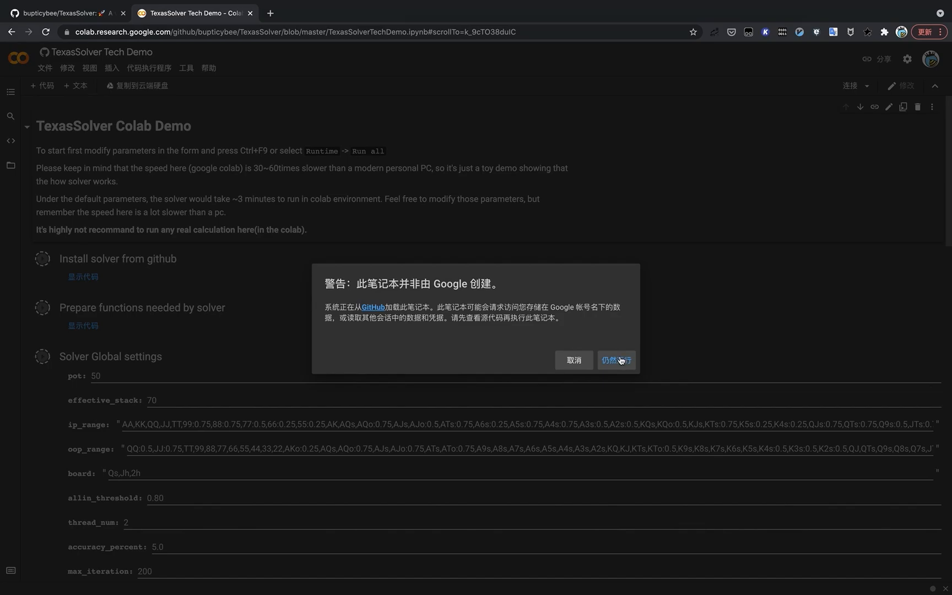
click(616, 359)
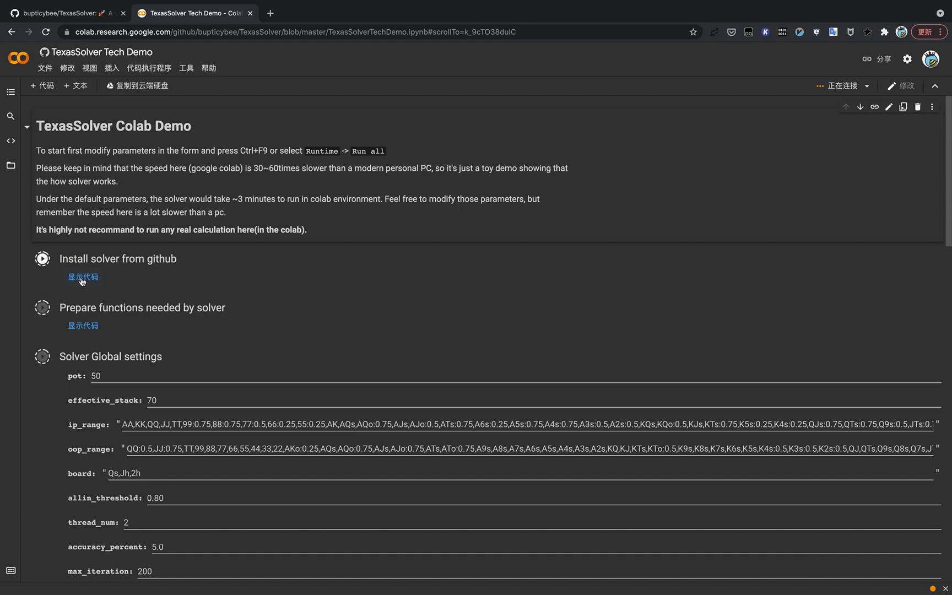
click(83, 276)
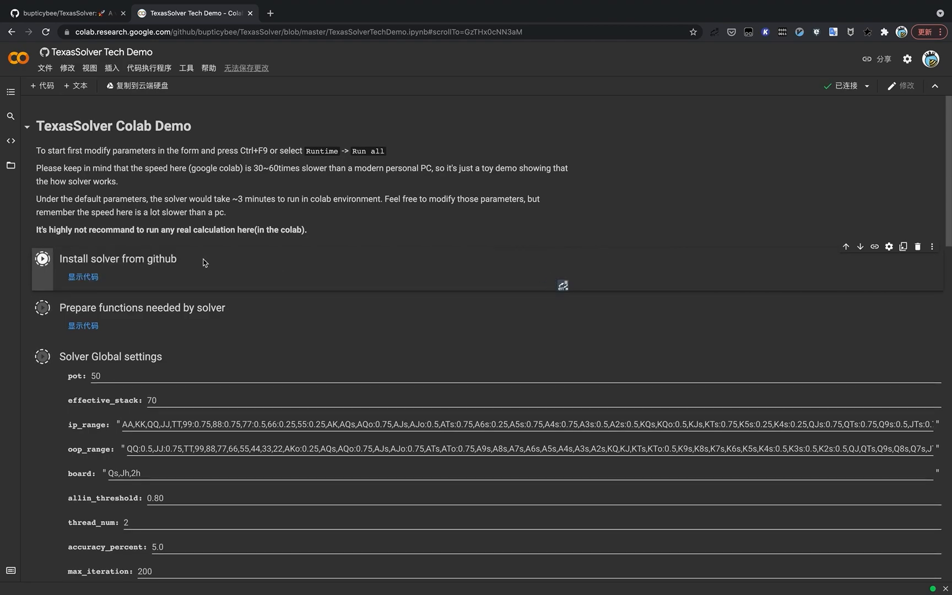
Step: Run the install solver cell and follow the solving log down to the result strategy output
click(42, 259)
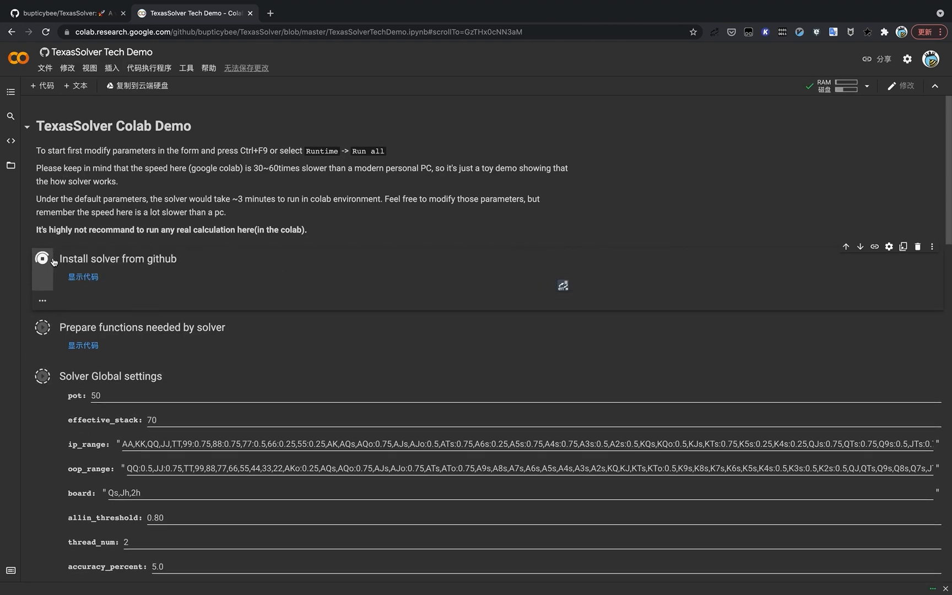
click(43, 258)
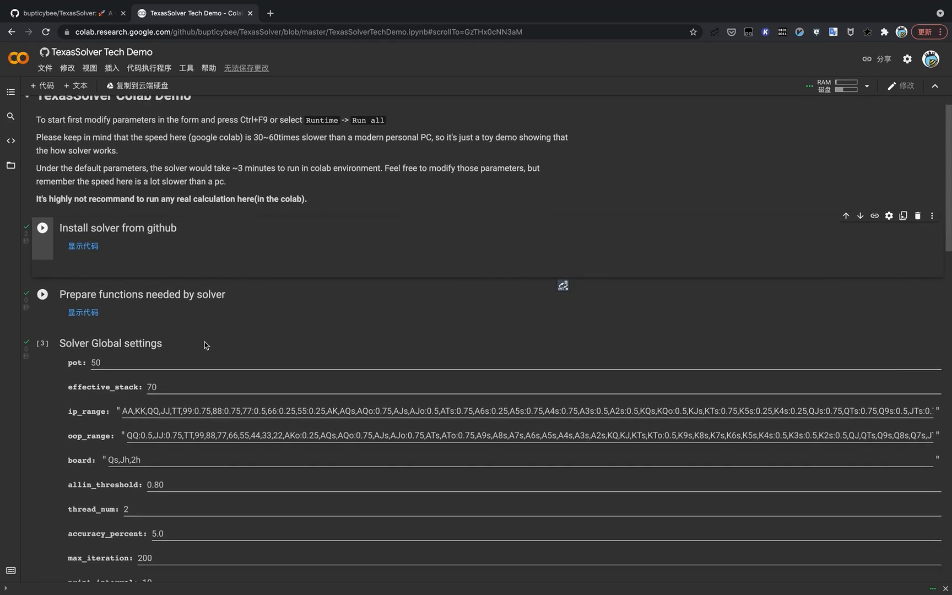
scroll(down, 3)
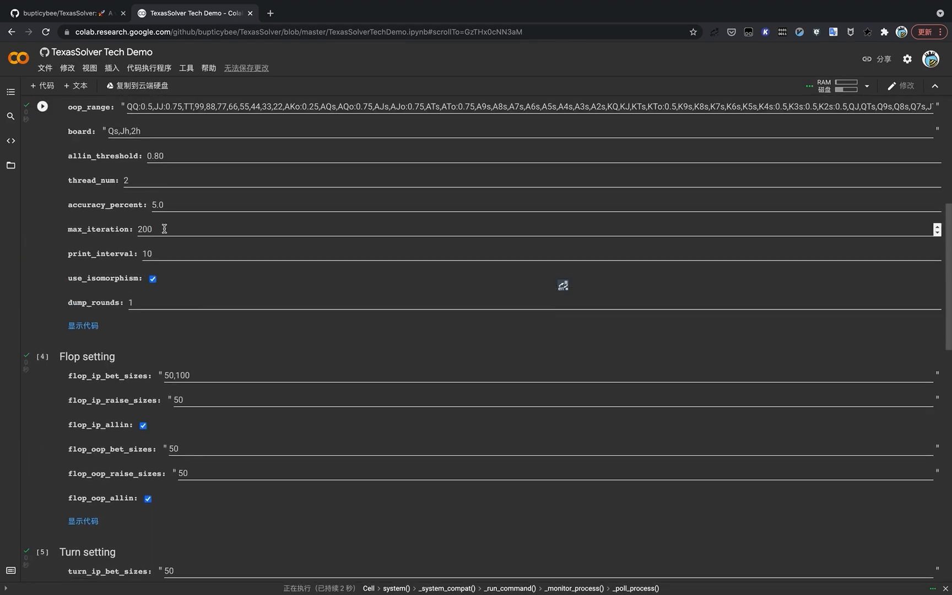
scroll(up, 3)
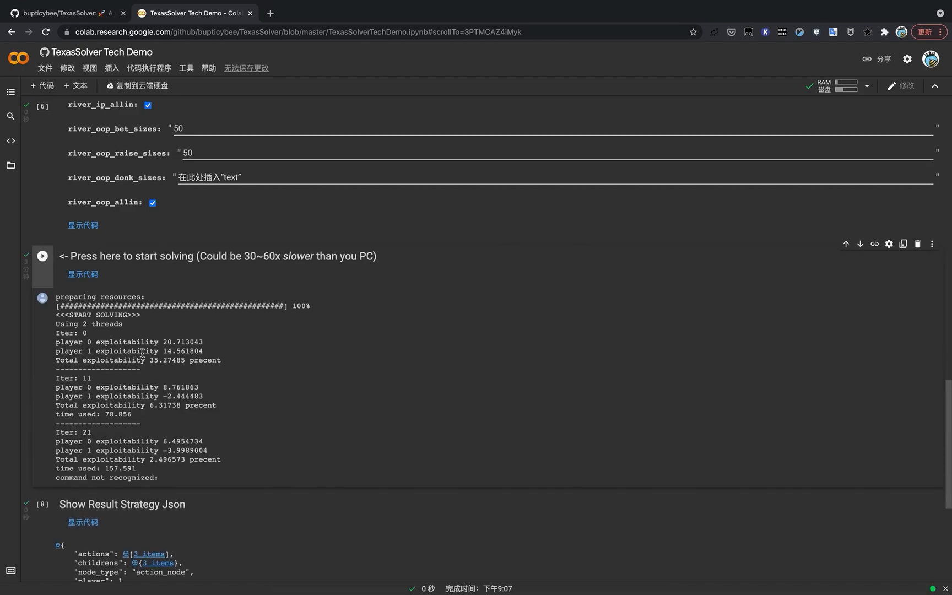
scroll(down, 3)
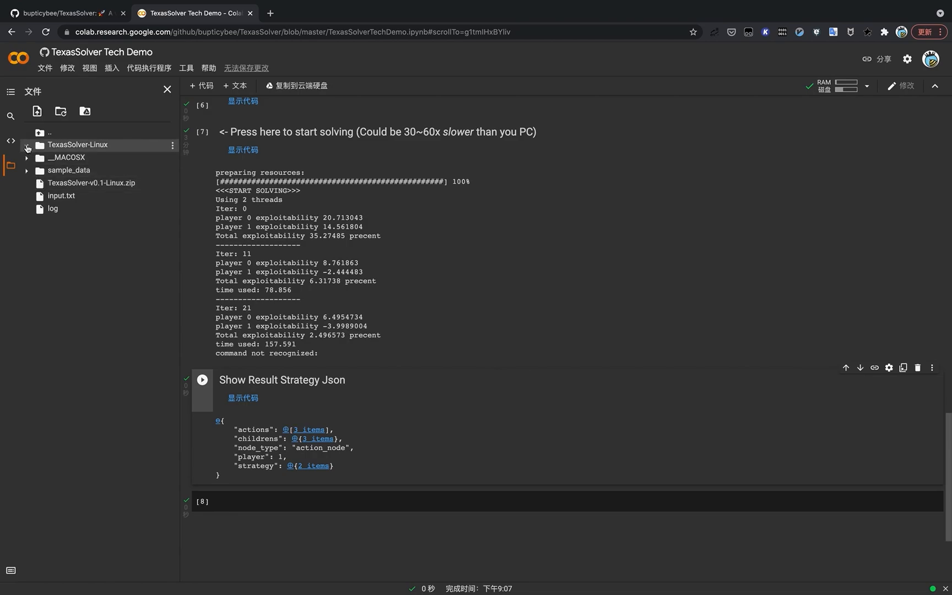
click(28, 144)
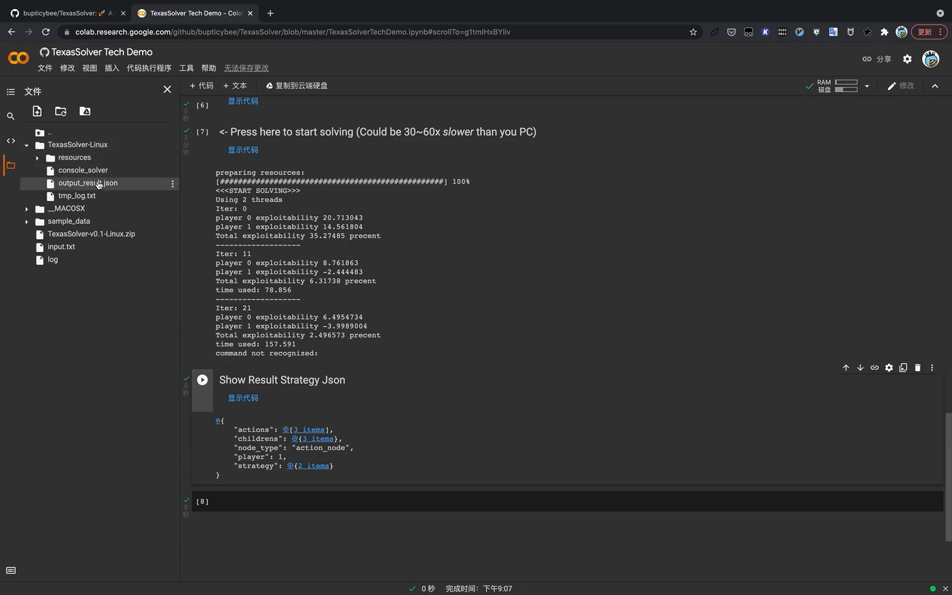
click(172, 183)
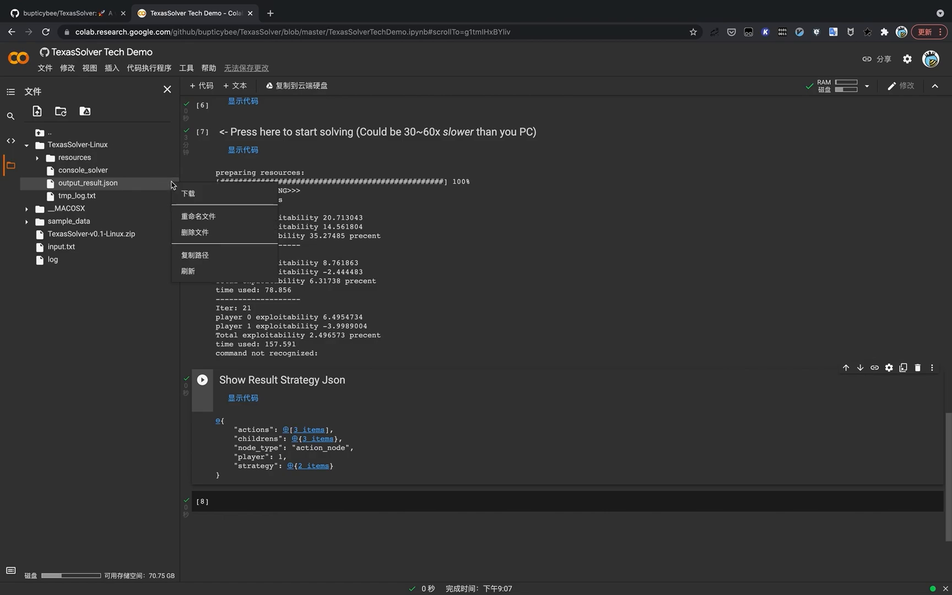
mouse_move(188, 174)
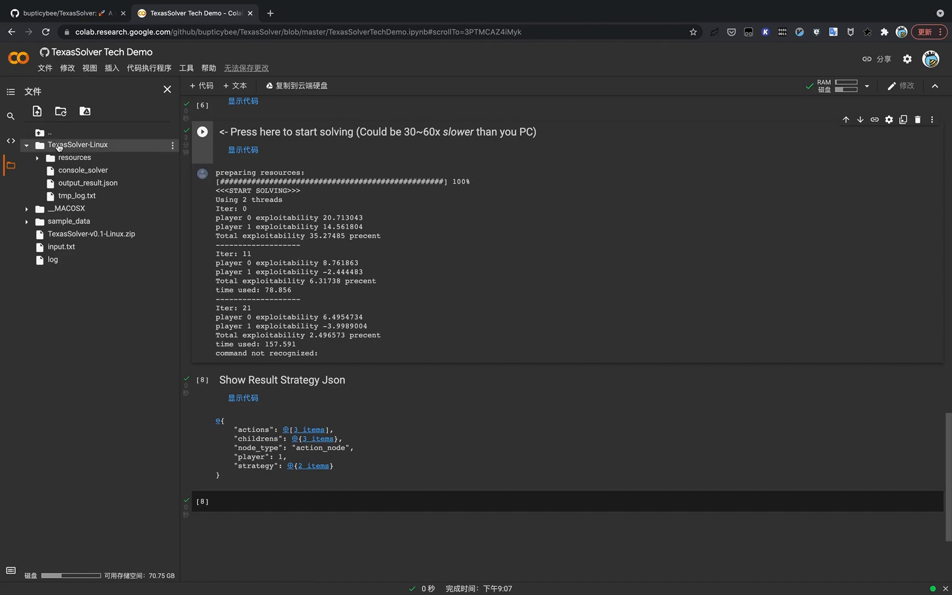
click(167, 88)
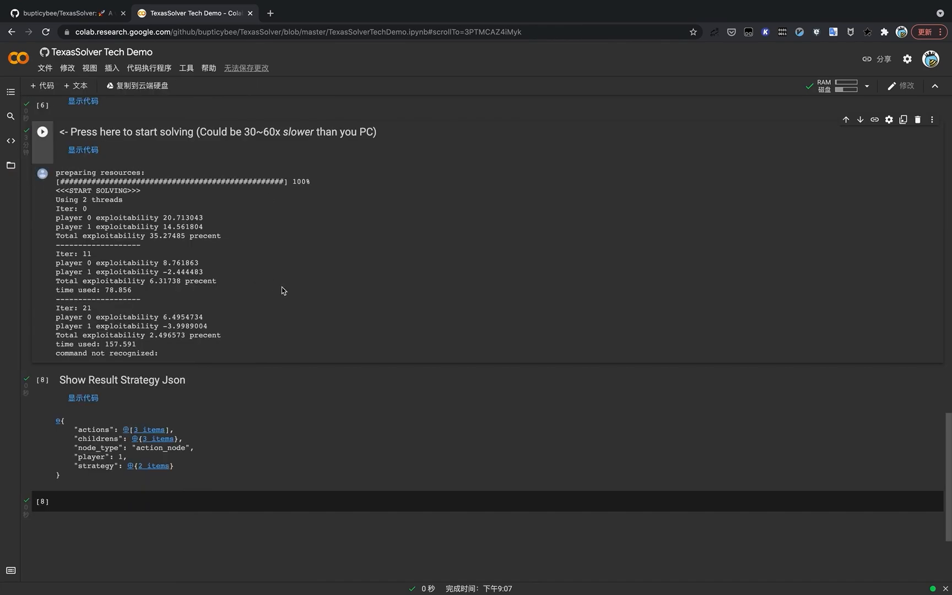
mouse_move(284, 274)
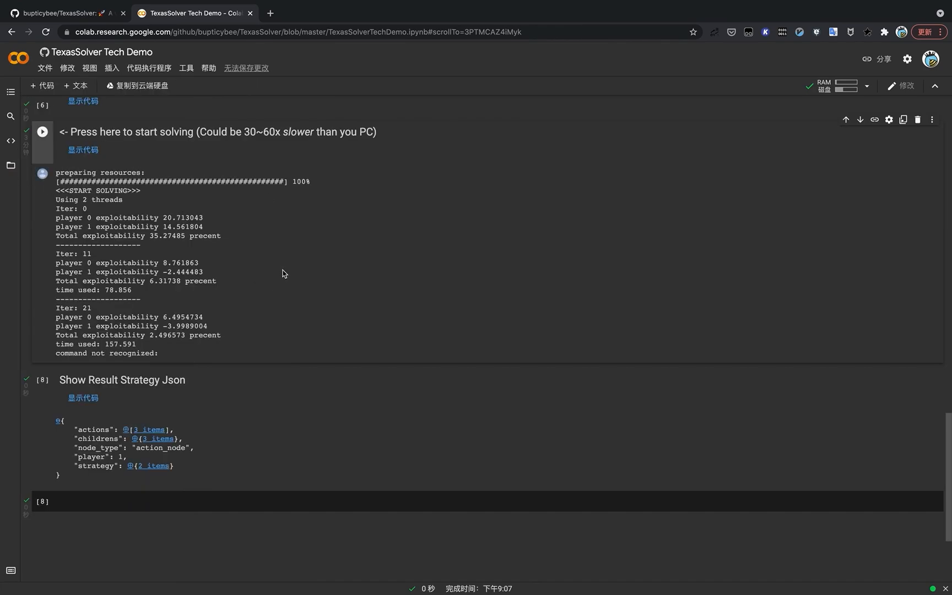
Step: Expand the result JSON's strategy node showing actions CHECK, BET 25.000000 and BET 70.000000
scroll(down, 3)
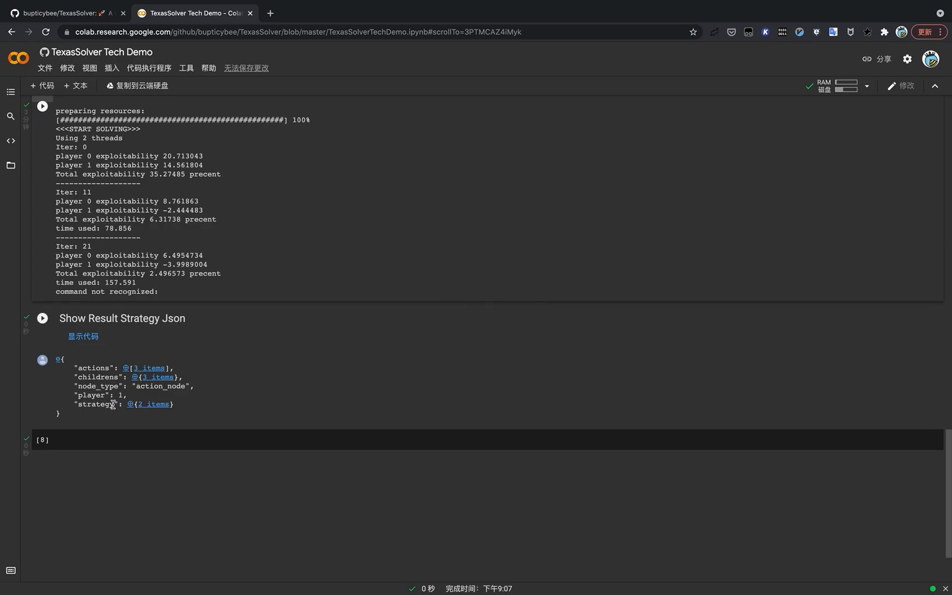
double_click(95, 404)
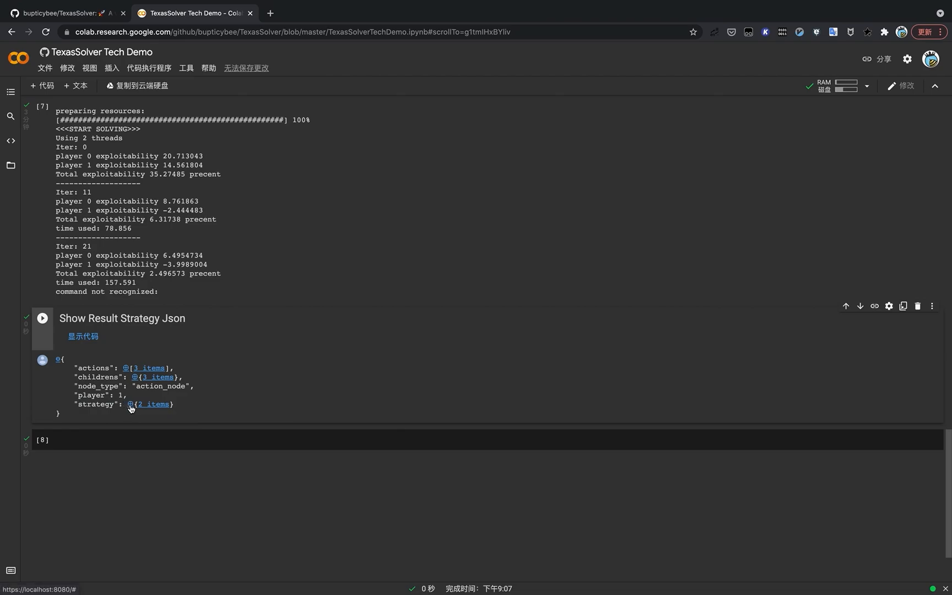
click(130, 404)
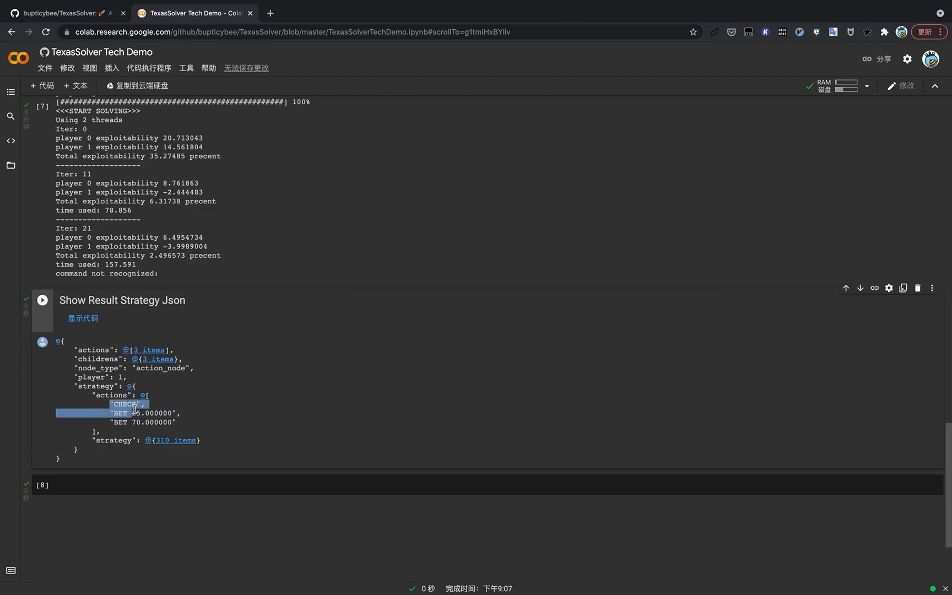
click(139, 413)
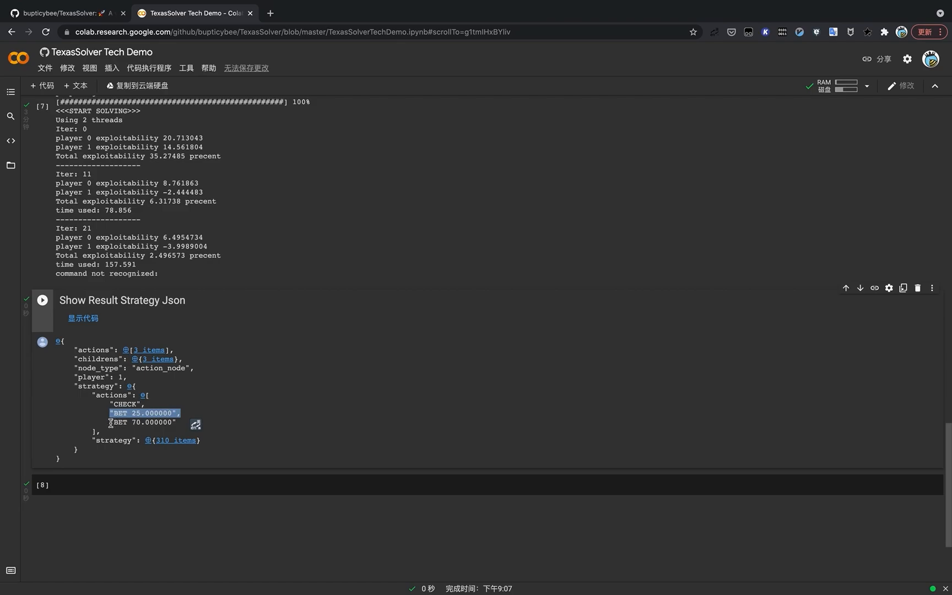
double_click(143, 422)
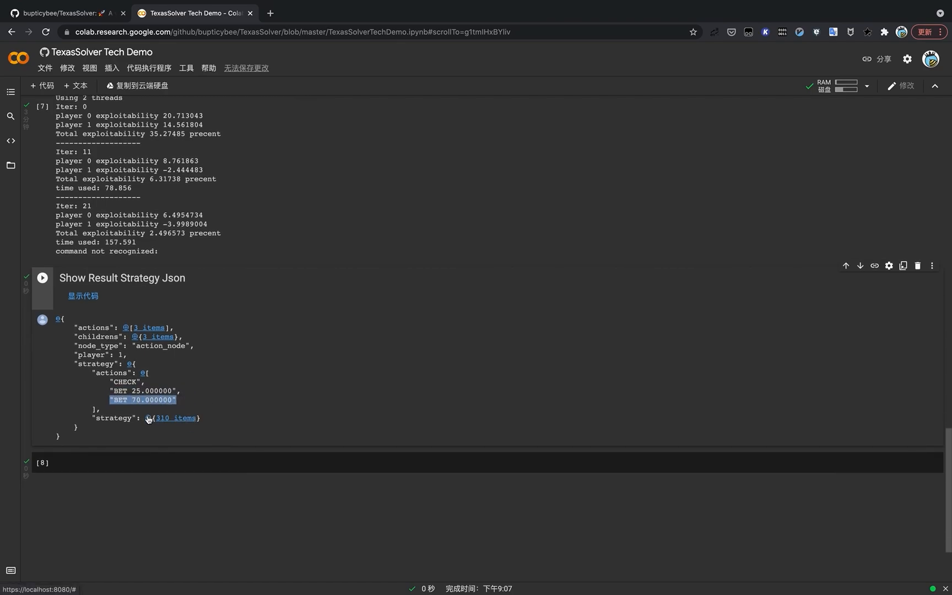
Step: Expand the 310 per-hand entries to see 2d2c's three action frequencies, then collapse them again
click(175, 418)
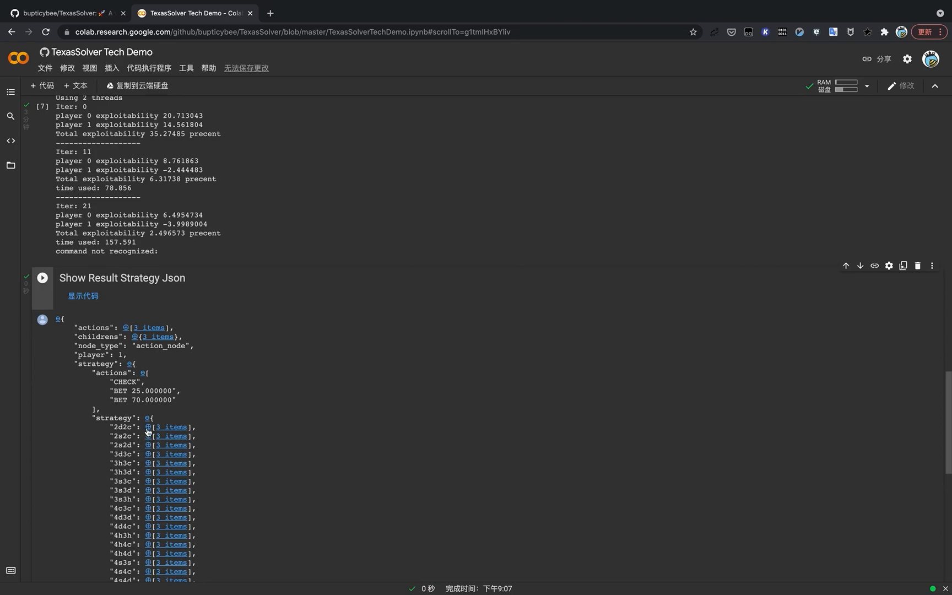
click(171, 426)
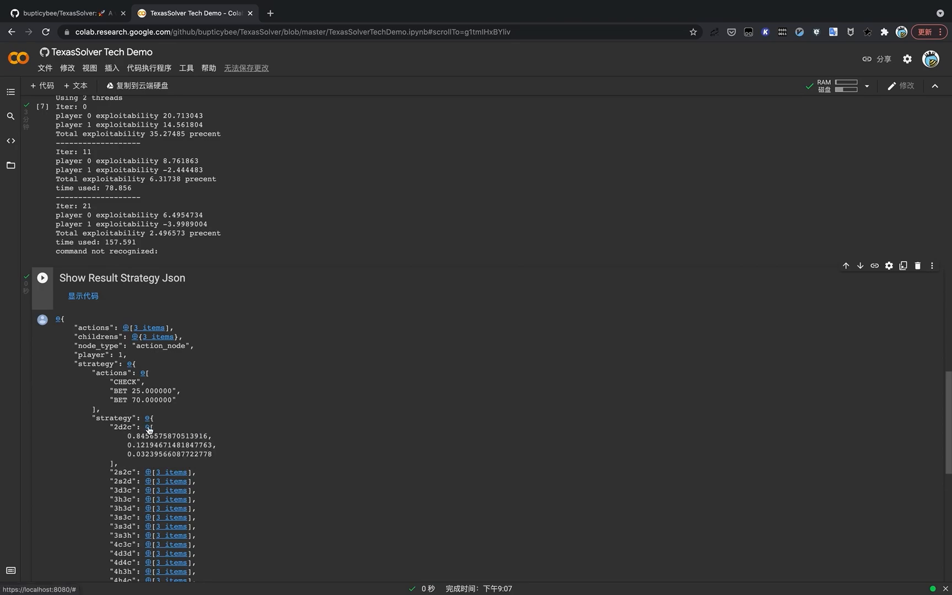
double_click(171, 437)
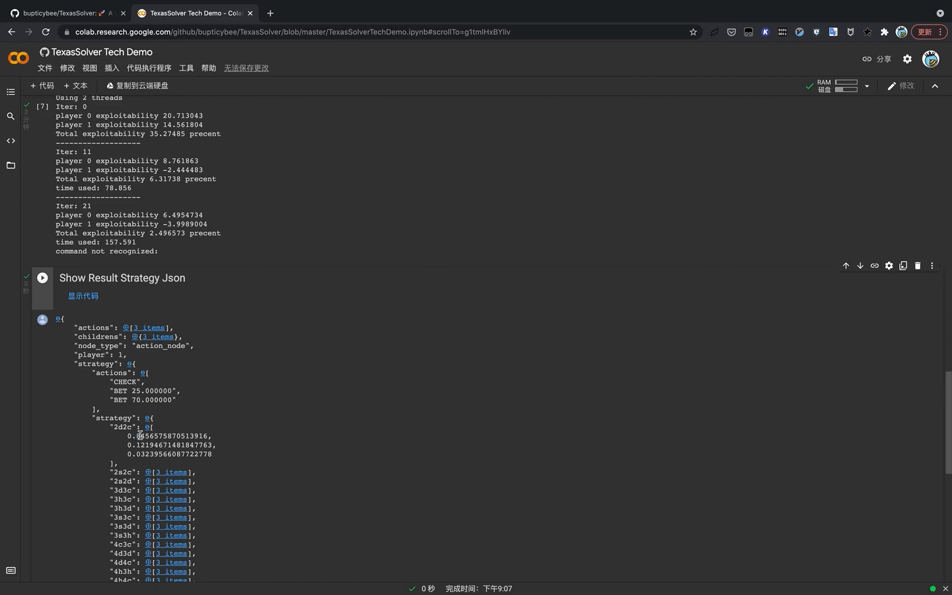
double_click(170, 436)
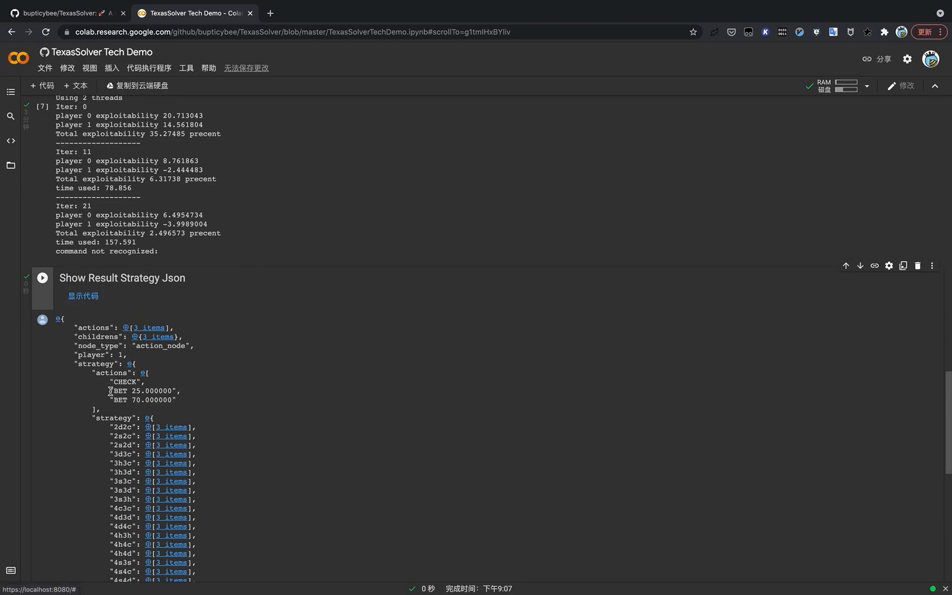
click(145, 417)
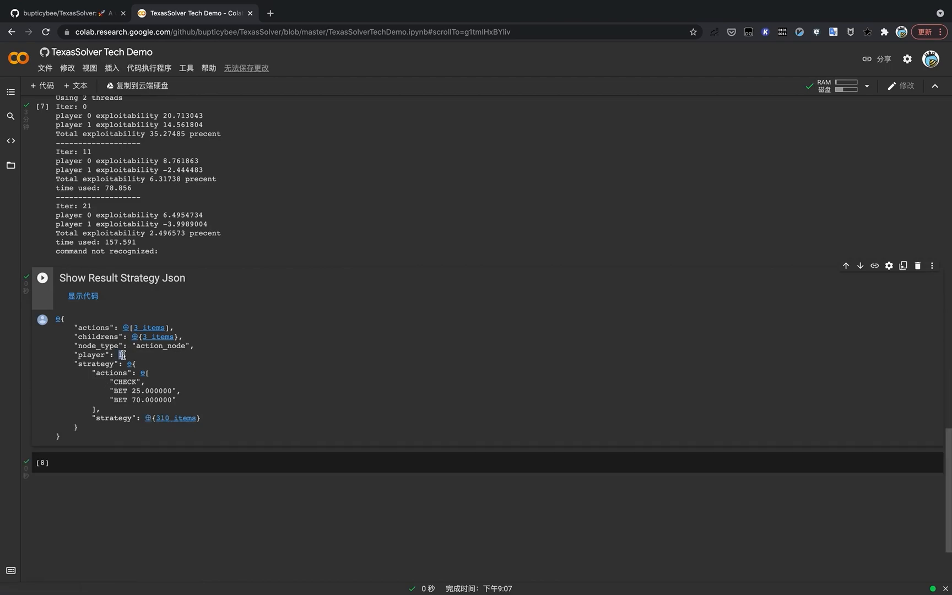
Step: Inspect the BET 25.000000 child's strategy (CALL, RAISE 70, FOLD, 225 hand entries), then collapse it
click(129, 364)
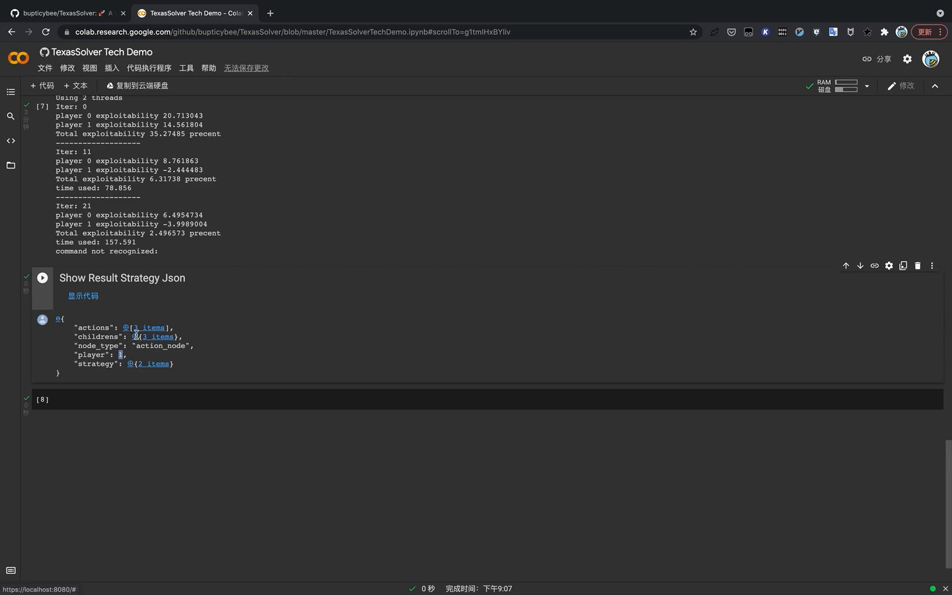
click(135, 336)
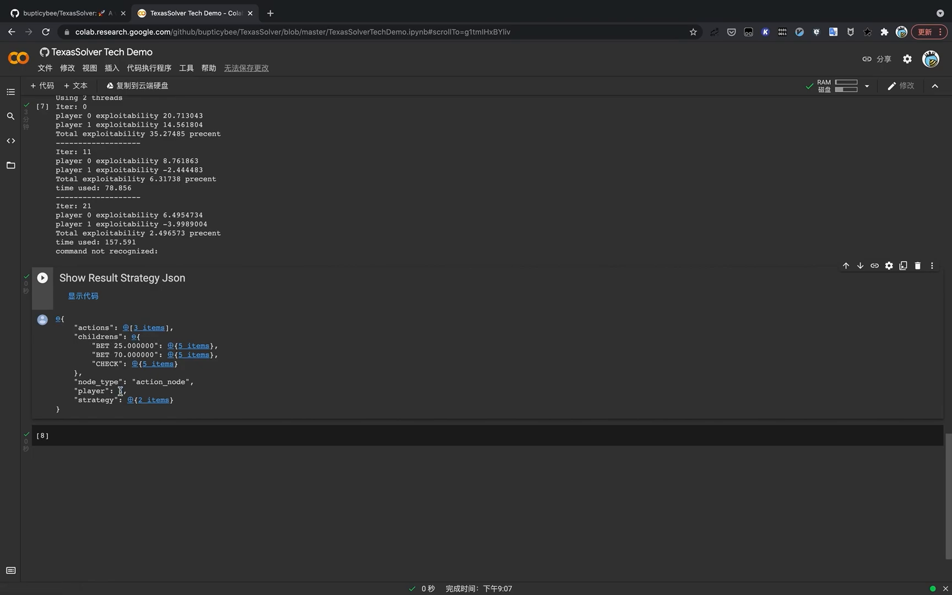
click(172, 346)
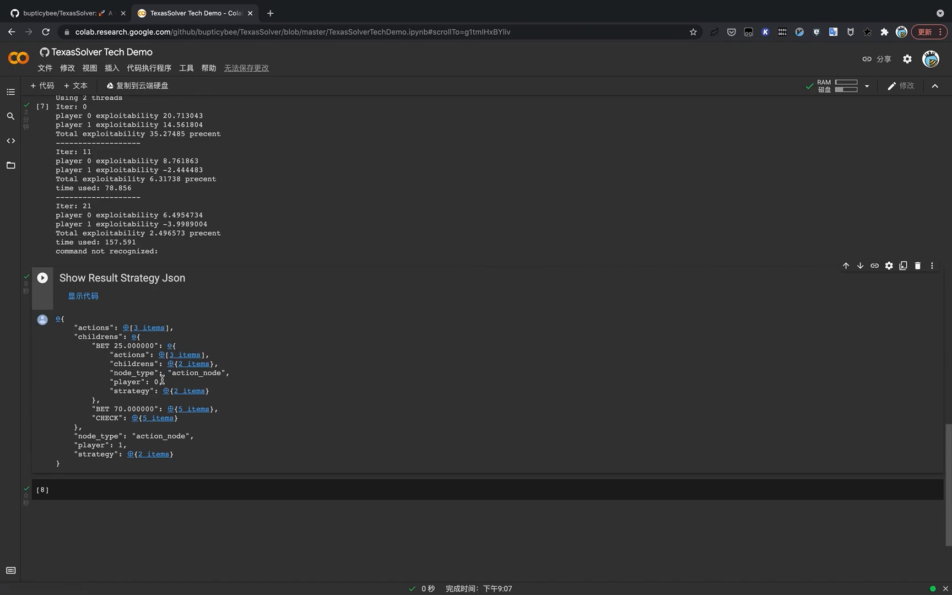
click(189, 390)
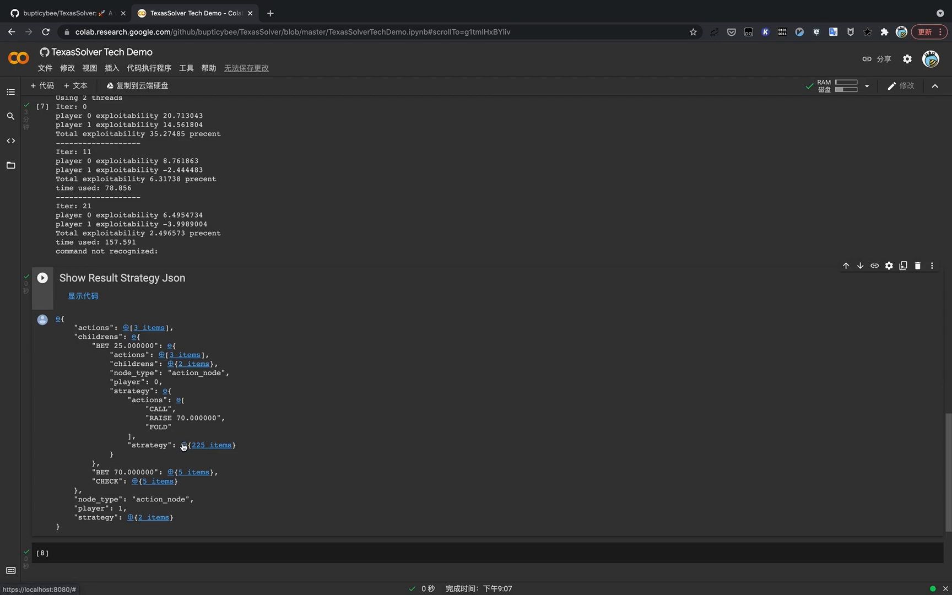
click(212, 444)
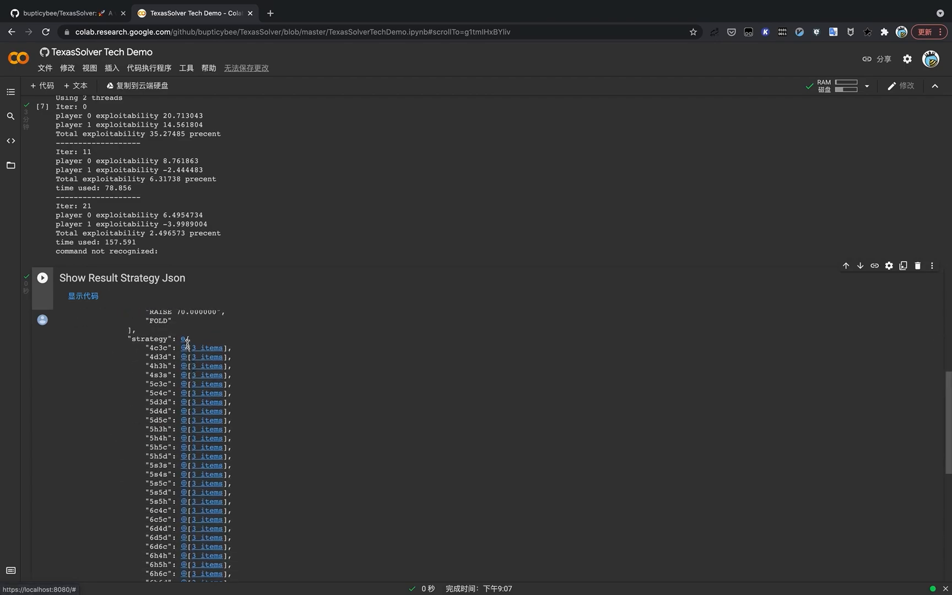
click(183, 347)
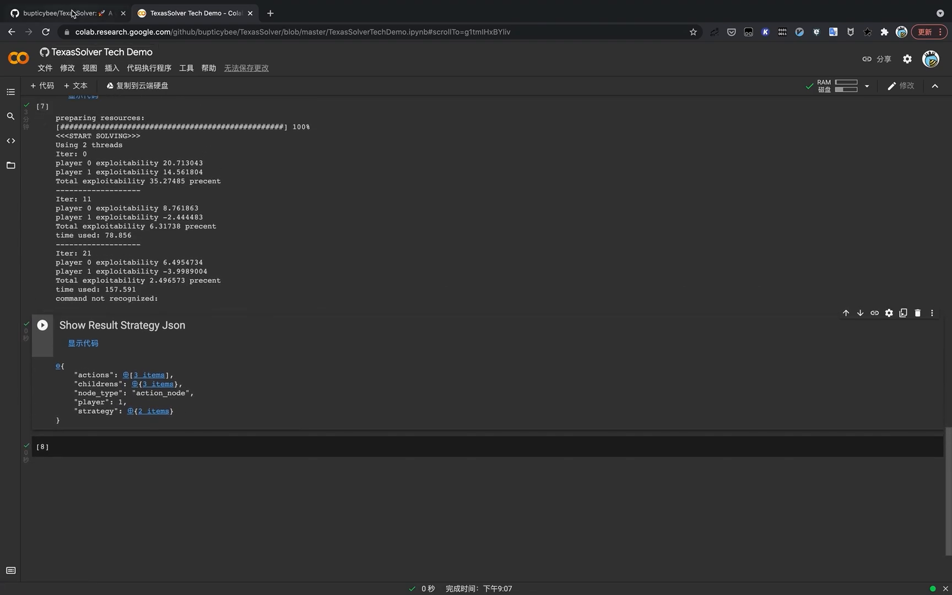
Step: Return to the TexasSolver GitHub repository page
click(61, 13)
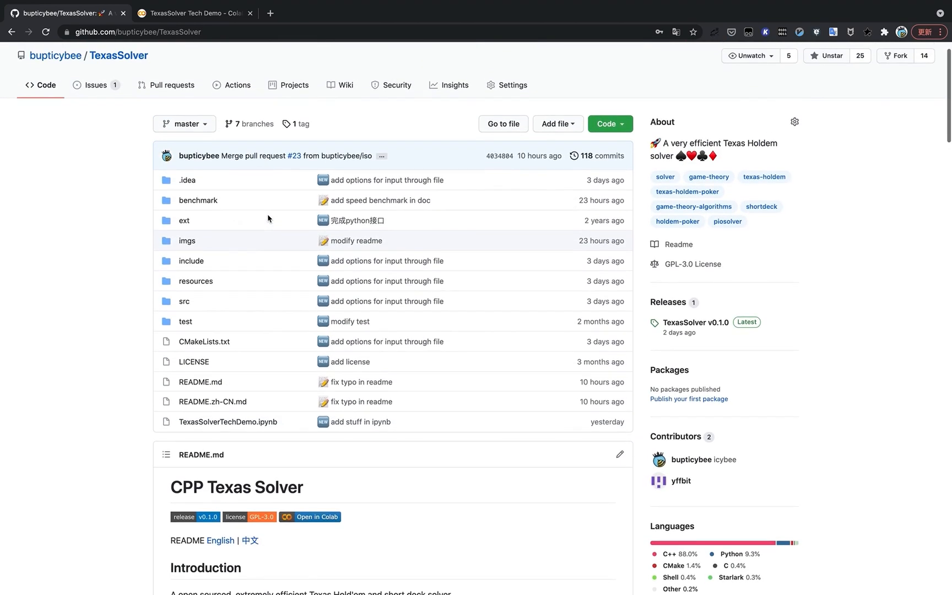